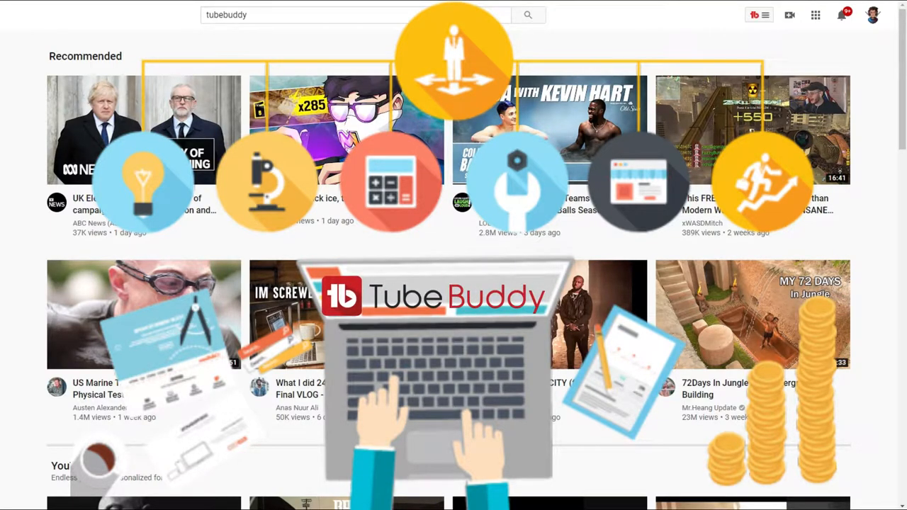
Scroll the Search Explorer sidebar to view the Fair 36/100 score and related tubebuddy searches
{"action": "left_click", "coordinate": [354, 14]}
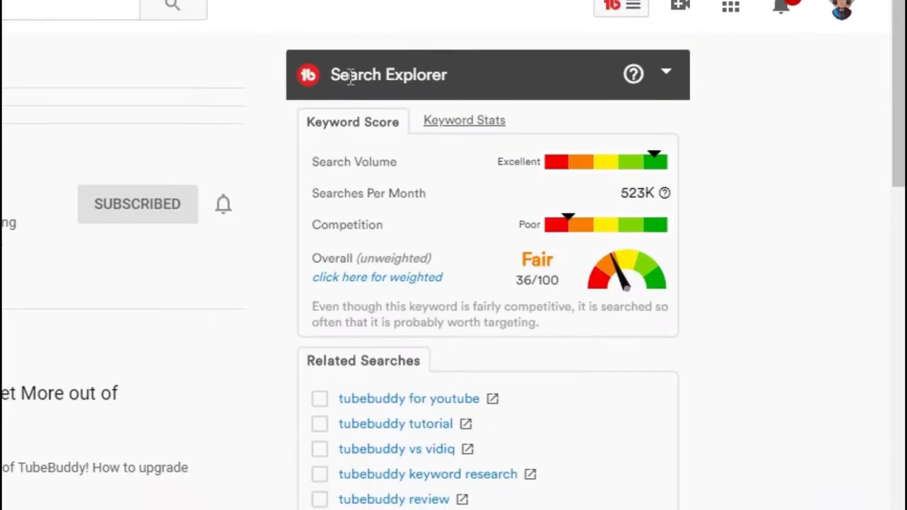
{"action": "scroll", "scroll_direction": "down", "scroll_amount": 3}
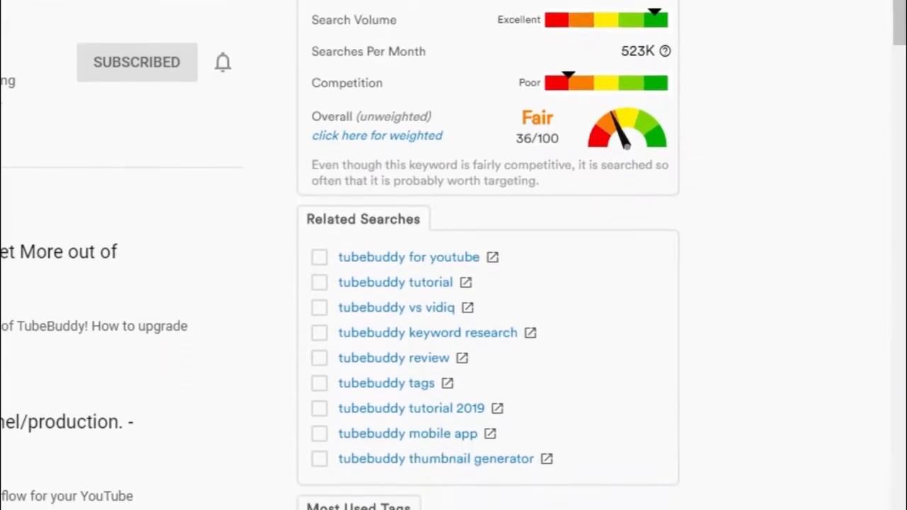
{"action": "scroll", "scroll_direction": "down", "scroll_amount": 3}
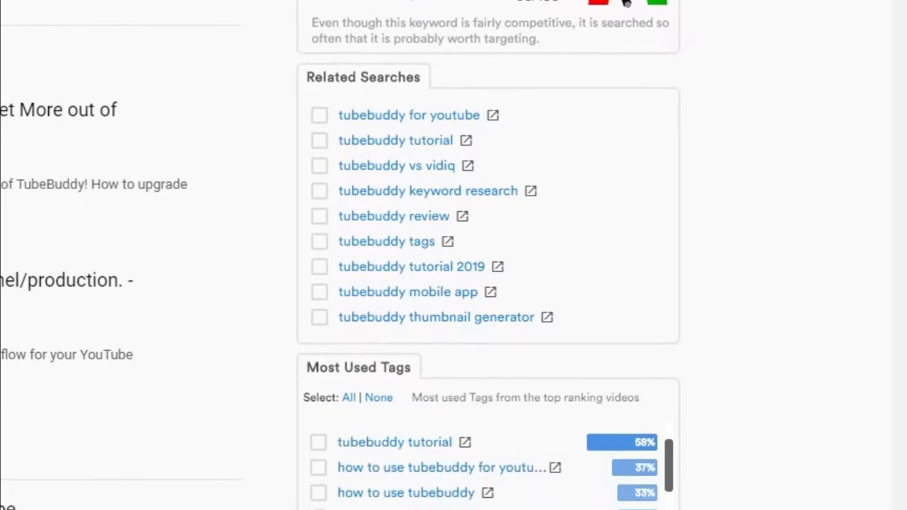
{"action": "scroll", "scroll_direction": "down", "scroll_amount": 3}
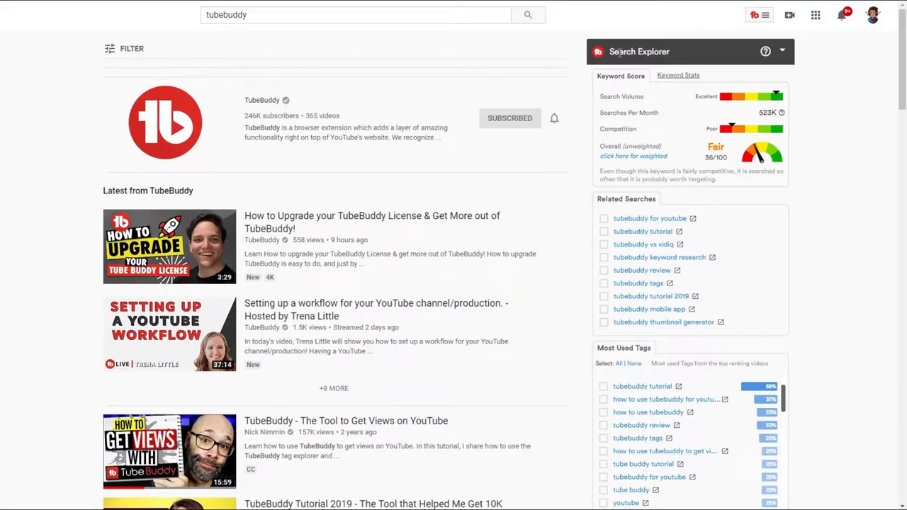
{"action": "mouse_move", "coordinate": [738, 99]}
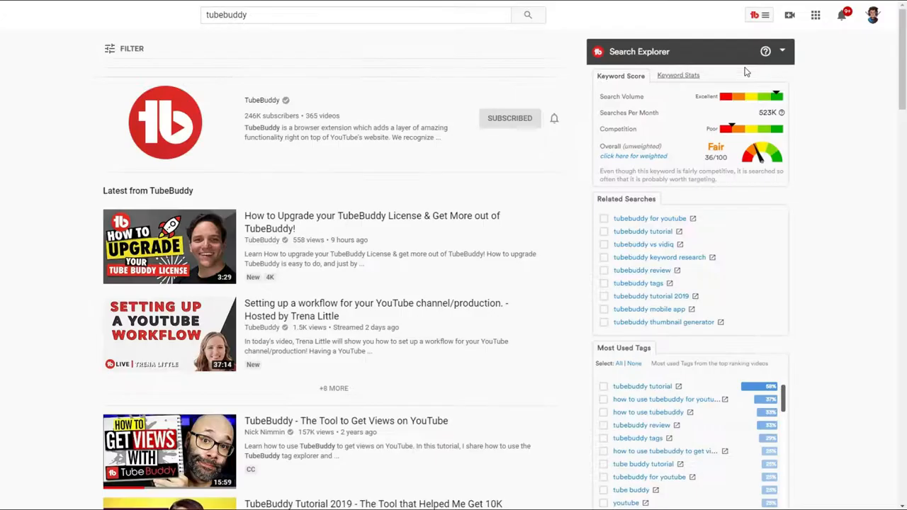
{"action": "mouse_move", "coordinate": [698, 123]}
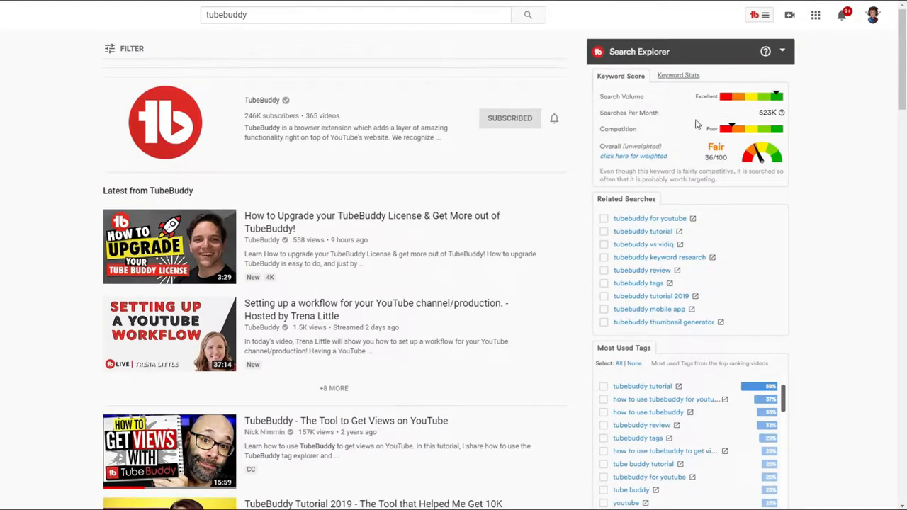
{"action": "mouse_move", "coordinate": [694, 147]}
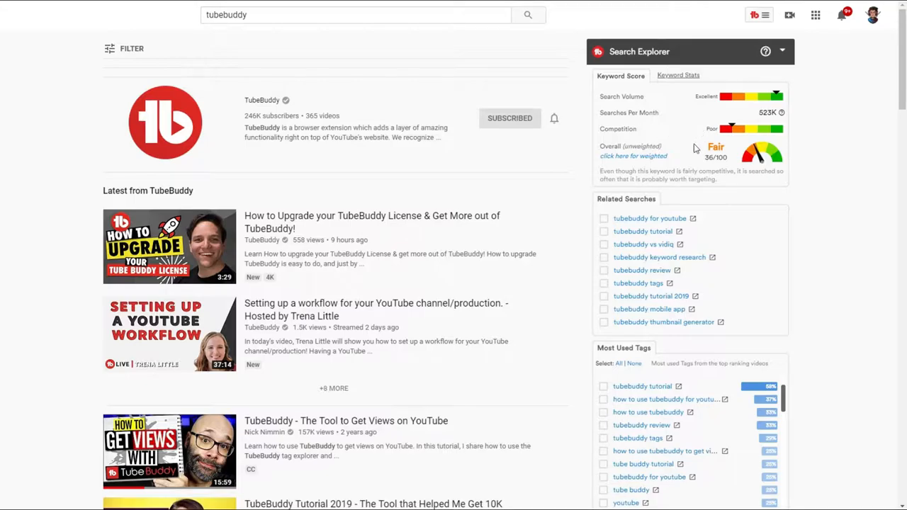
{"action": "mouse_move", "coordinate": [687, 136]}
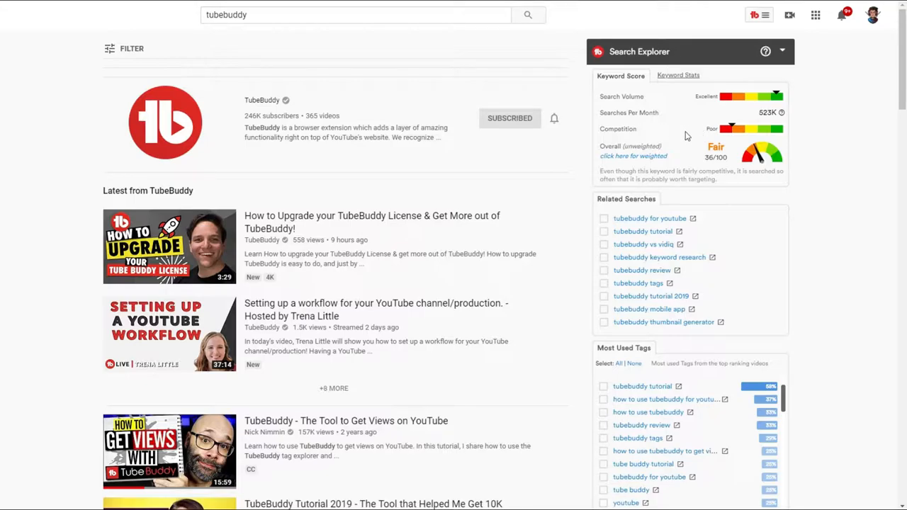
{"action": "mouse_move", "coordinate": [701, 123]}
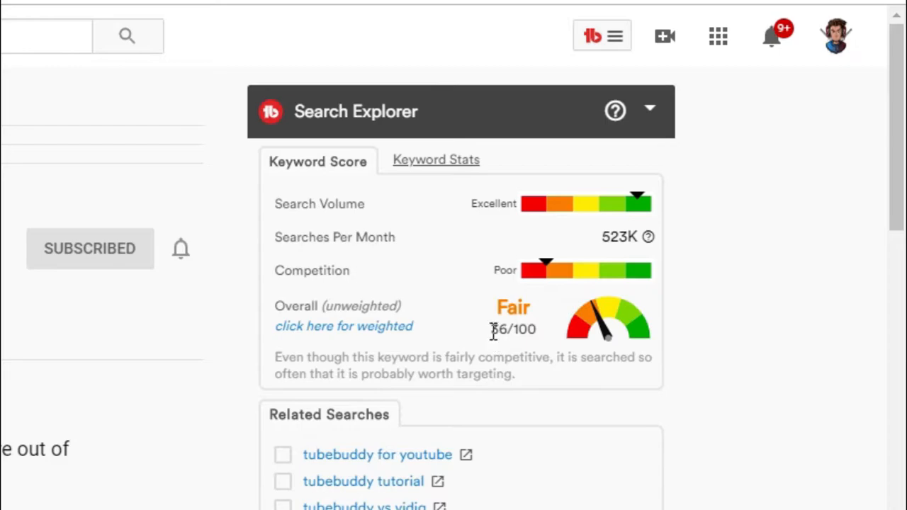
{"action": "mouse_move", "coordinate": [551, 340]}
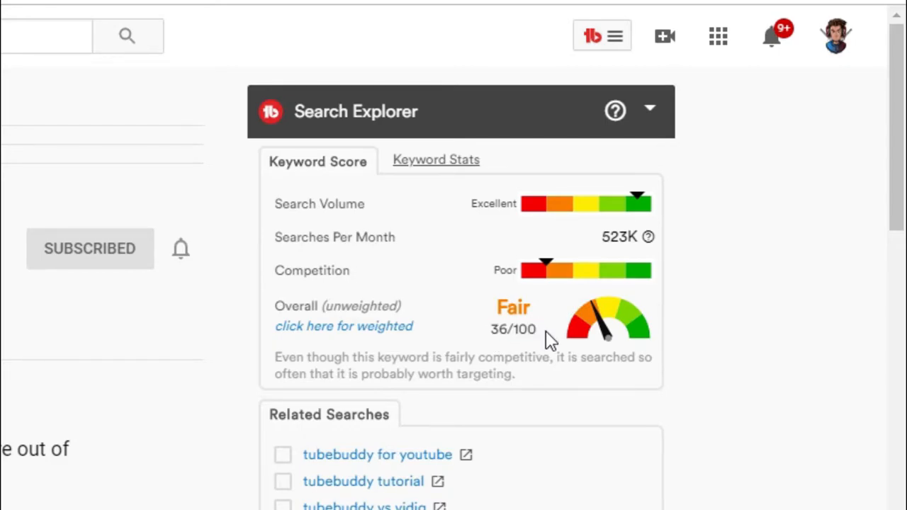
{"action": "mouse_move", "coordinate": [74, 380]}
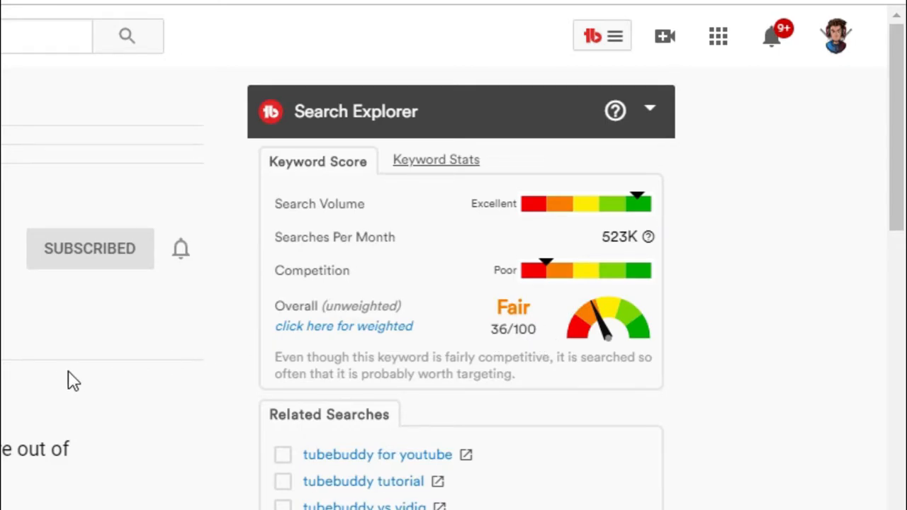
{"action": "mouse_move", "coordinate": [591, 333]}
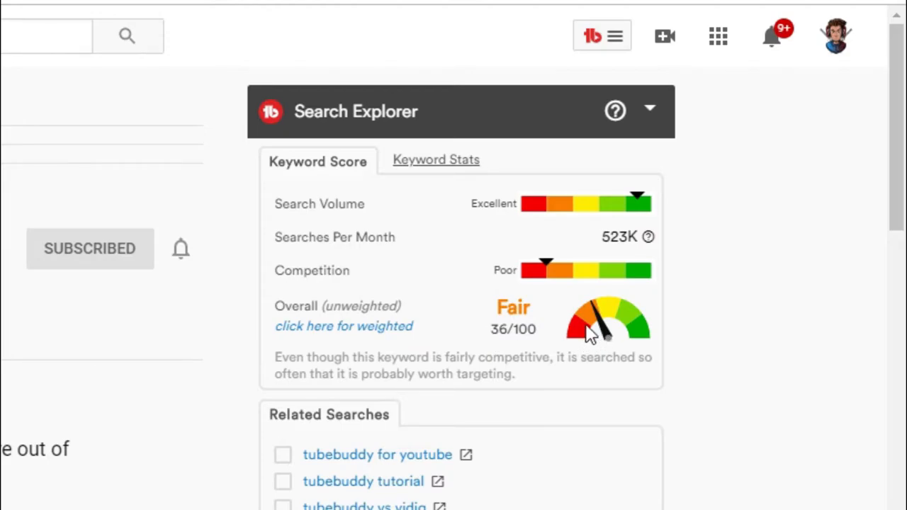
{"action": "mouse_move", "coordinate": [588, 322]}
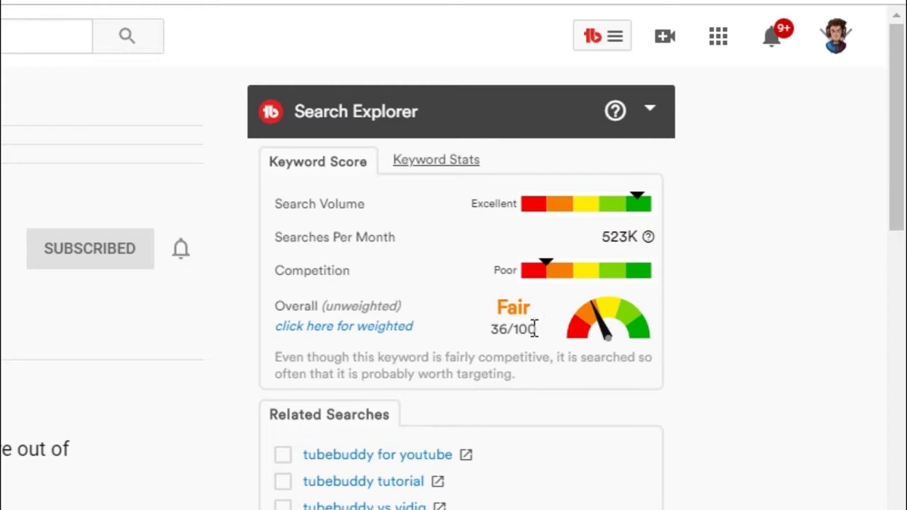
{"action": "mouse_move", "coordinate": [585, 333]}
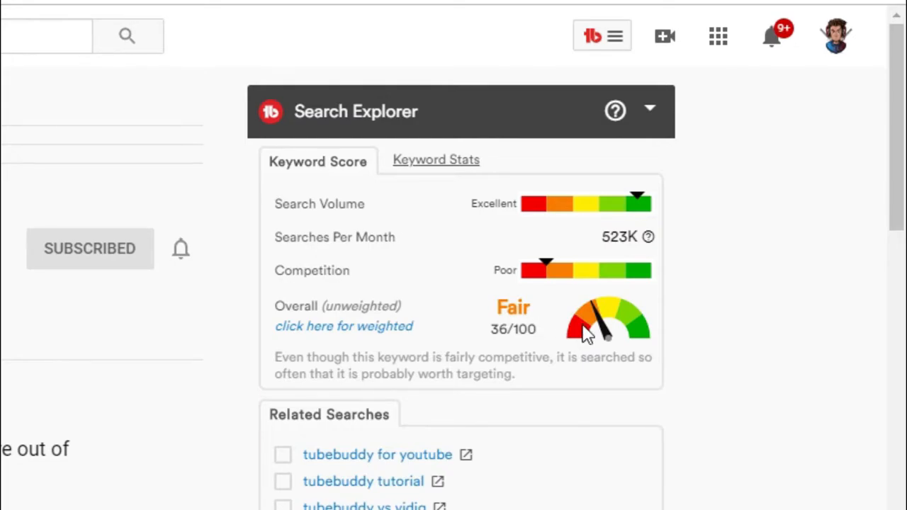
{"action": "mouse_move", "coordinate": [567, 339]}
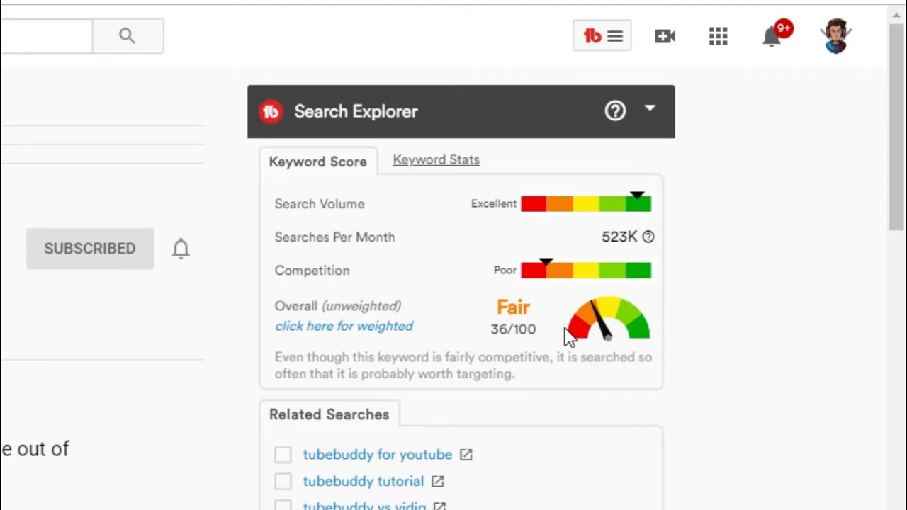
{"action": "mouse_move", "coordinate": [570, 336]}
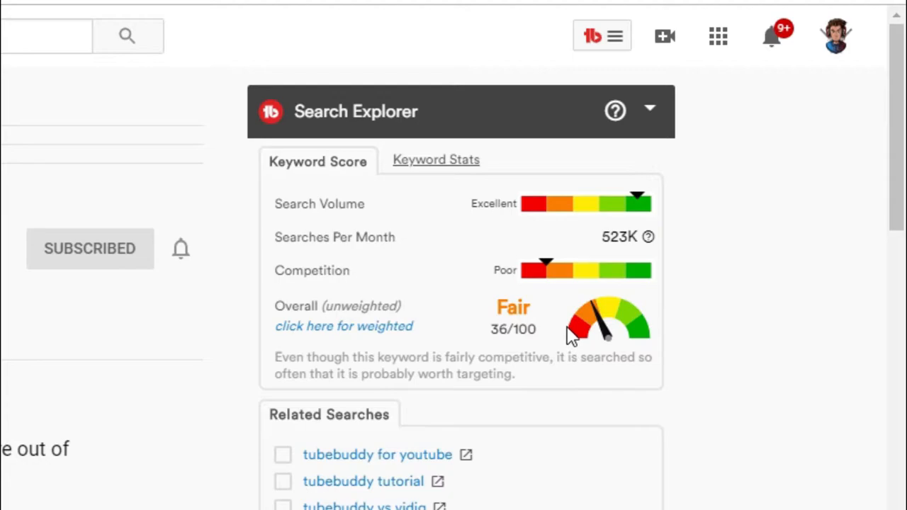
{"action": "mouse_move", "coordinate": [546, 281]}
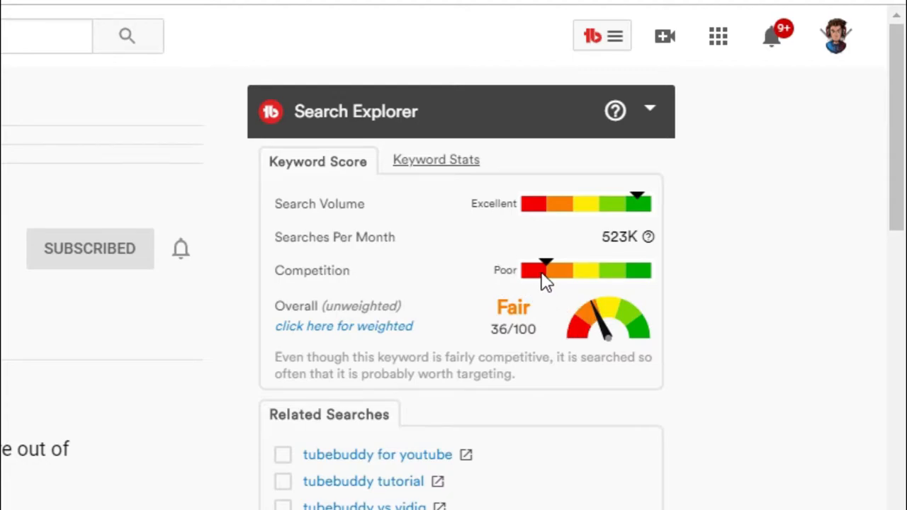
{"action": "mouse_move", "coordinate": [581, 276]}
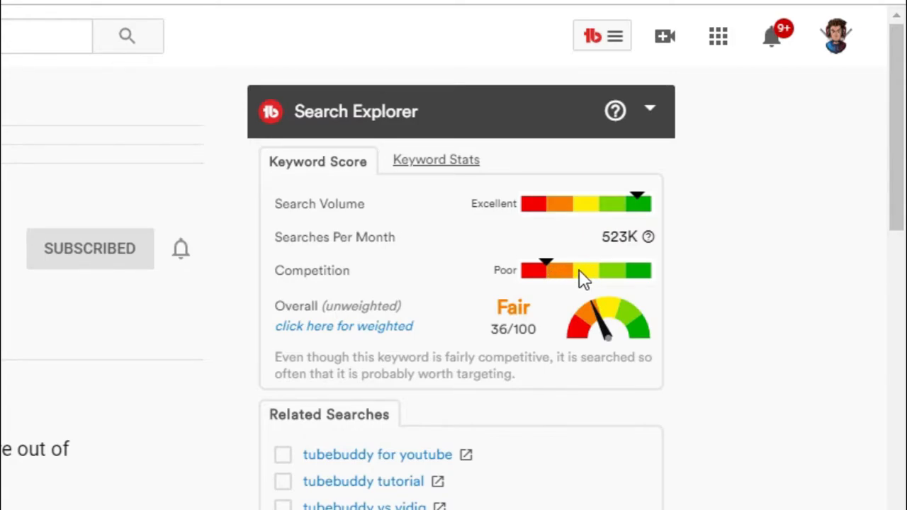
{"action": "mouse_move", "coordinate": [547, 283]}
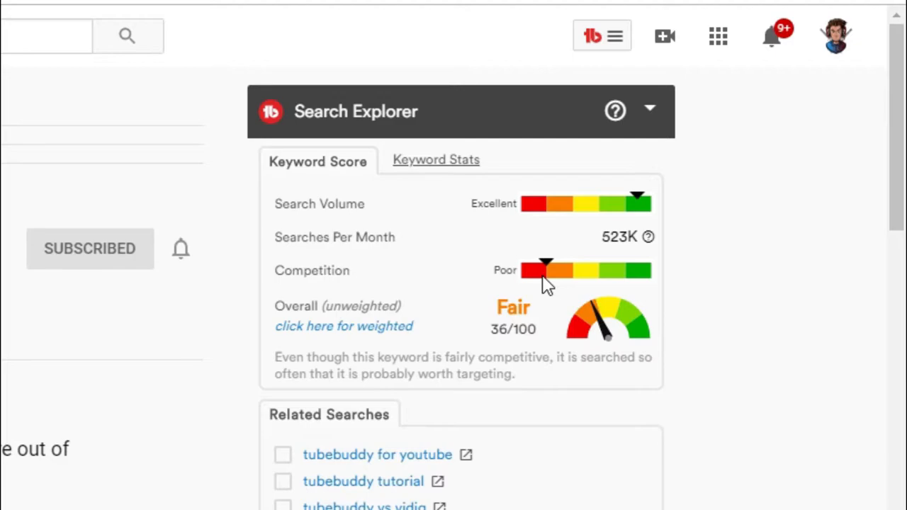
{"action": "mouse_move", "coordinate": [567, 241]}
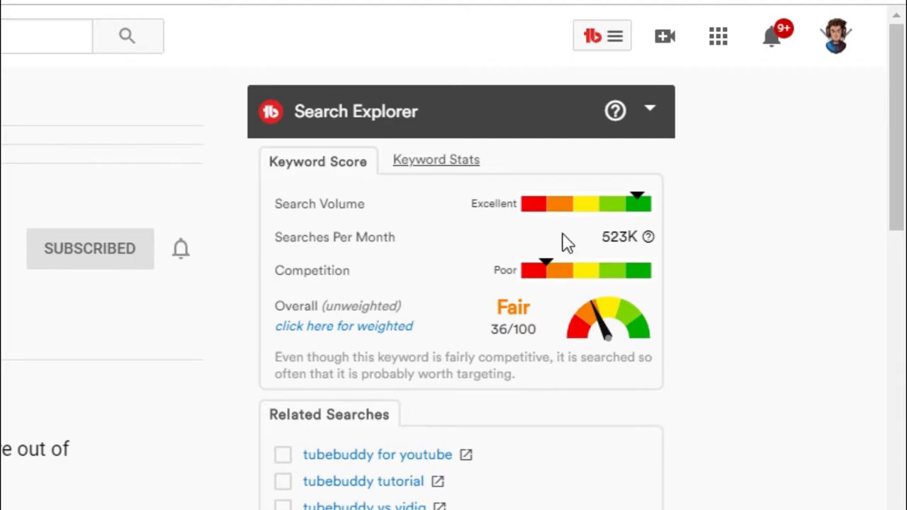
{"action": "mouse_move", "coordinate": [556, 237]}
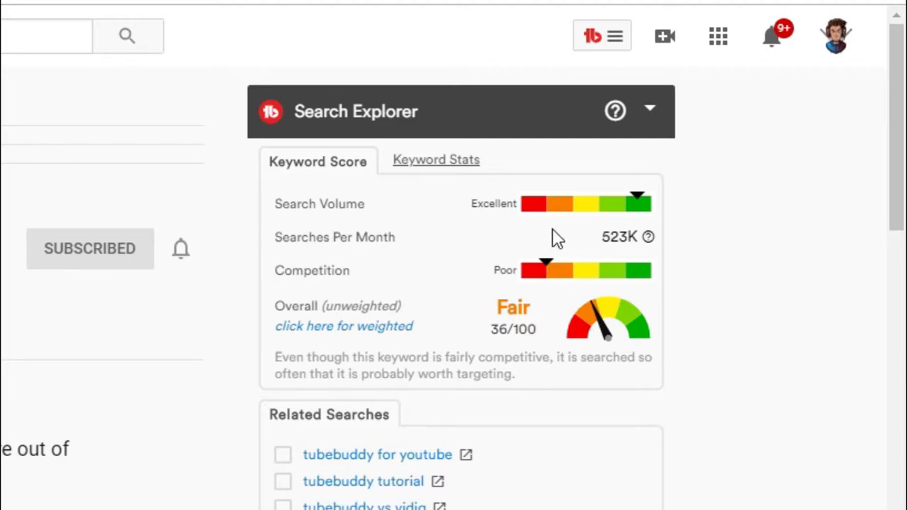
{"action": "mouse_move", "coordinate": [641, 216]}
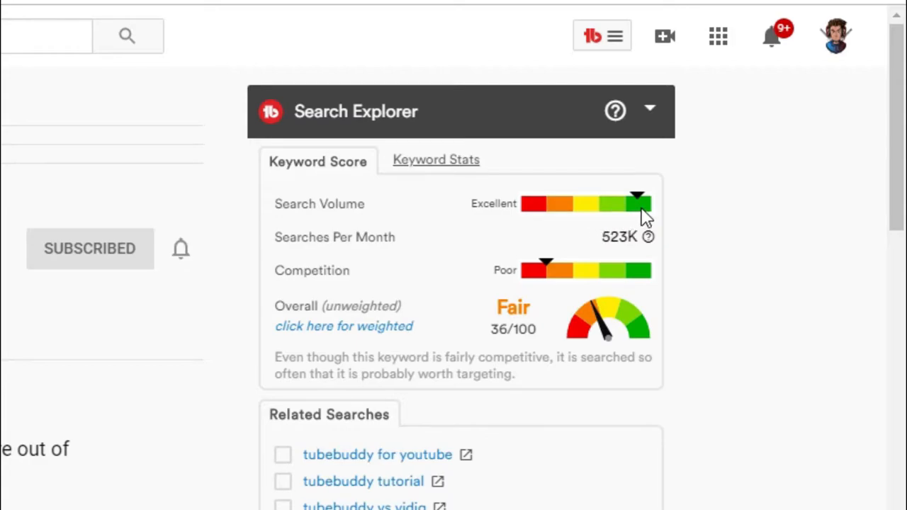
{"action": "mouse_move", "coordinate": [627, 226]}
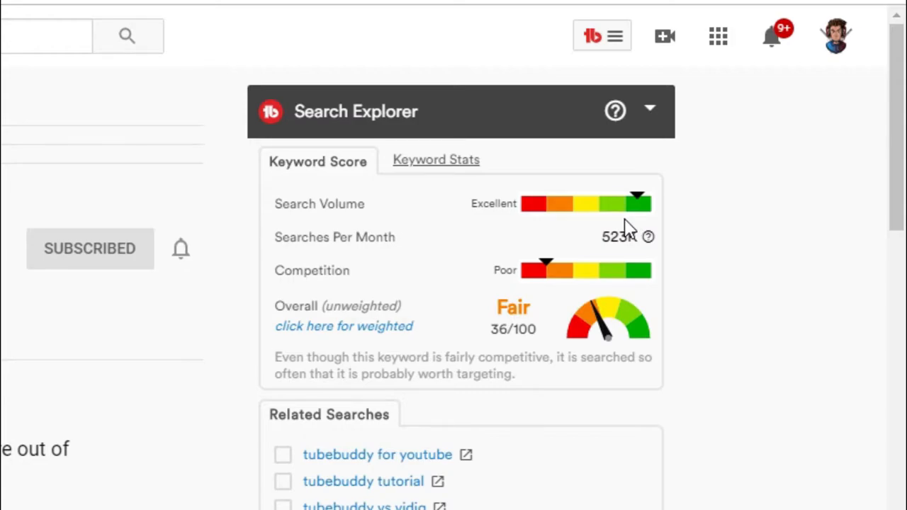
{"action": "scroll", "scroll_direction": "down", "scroll_amount": 3}
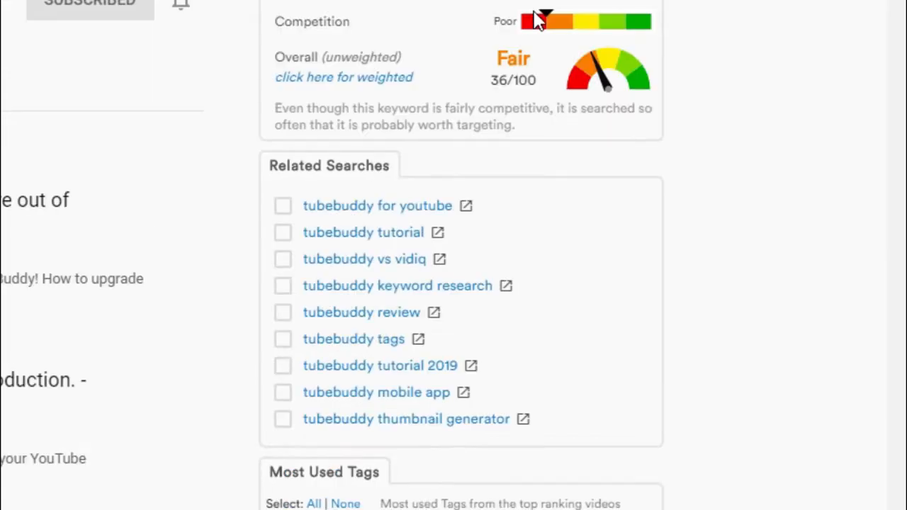
{"action": "scroll", "scroll_direction": "down", "scroll_amount": 3}
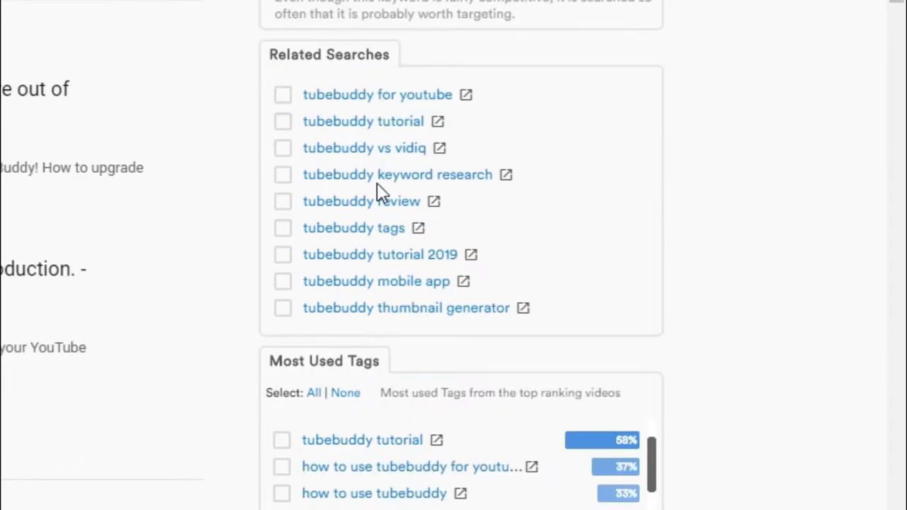
{"action": "mouse_move", "coordinate": [431, 216]}
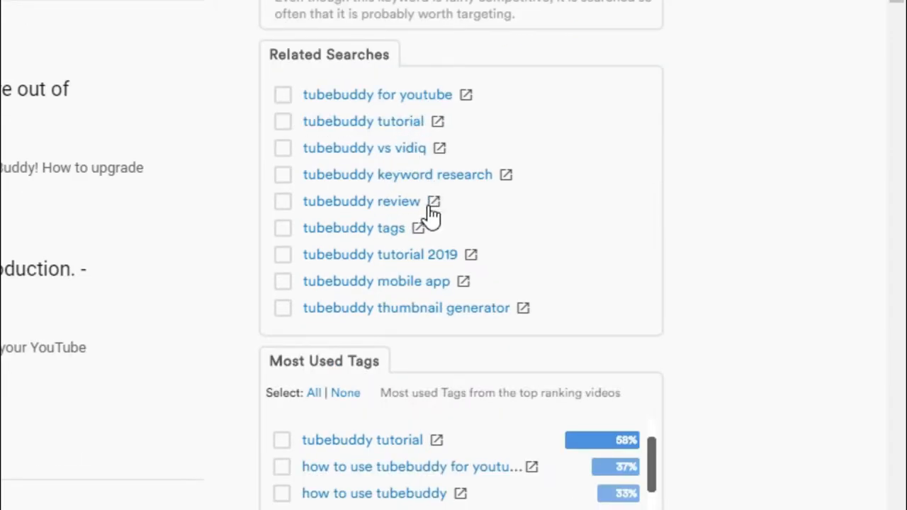
{"action": "scroll", "scroll_direction": "up", "scroll_amount": 3}
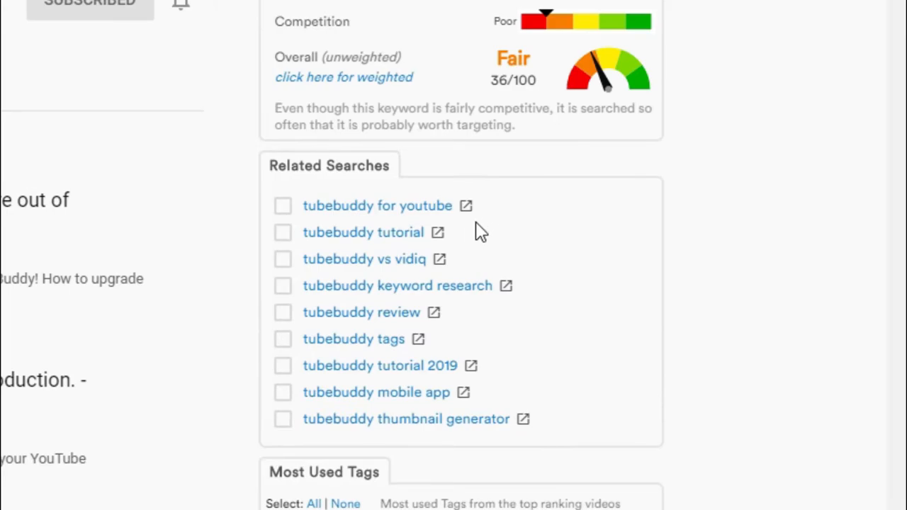
{"action": "mouse_move", "coordinate": [484, 298]}
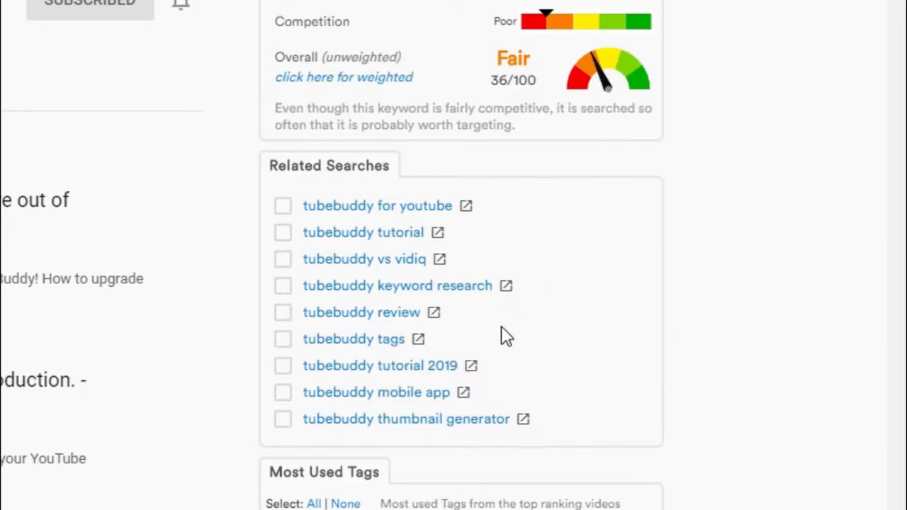
{"action": "scroll", "scroll_direction": "down", "scroll_amount": 3}
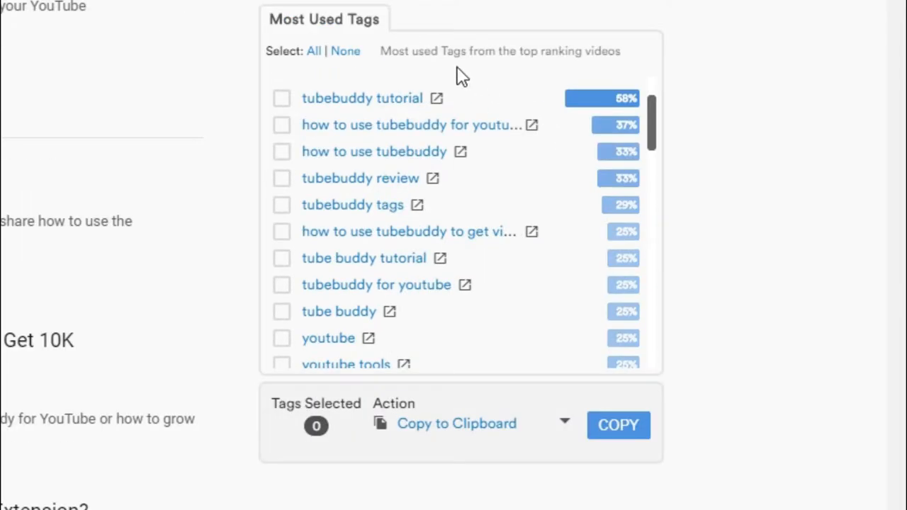
{"action": "mouse_move", "coordinate": [272, 78]}
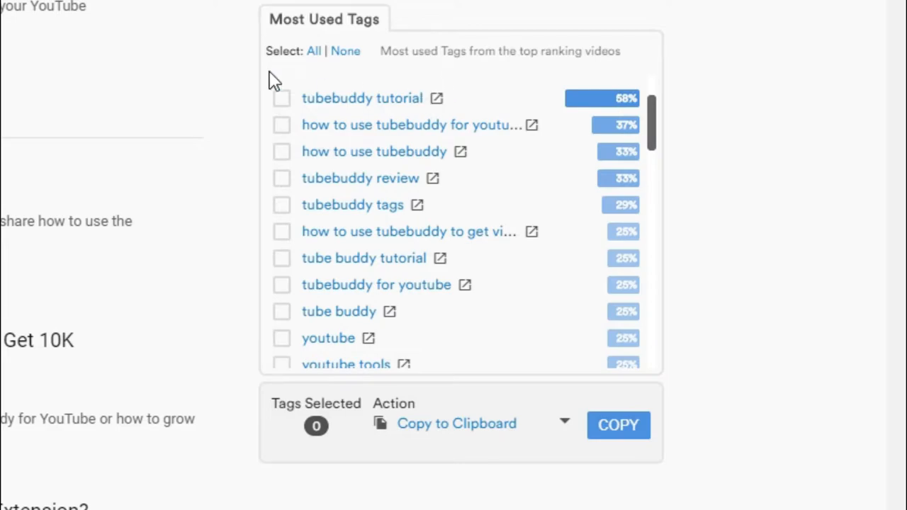
{"action": "mouse_move", "coordinate": [641, 416]}
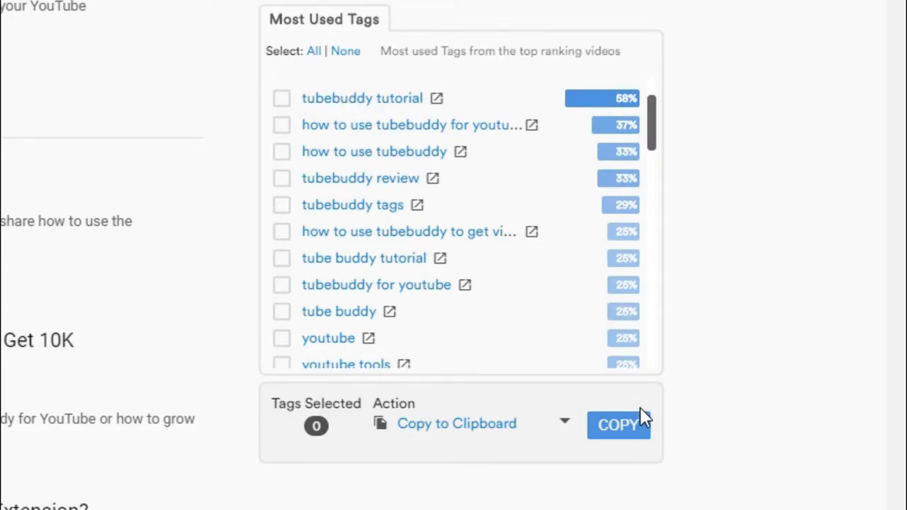
{"action": "left_click", "coordinate": [281, 98]}
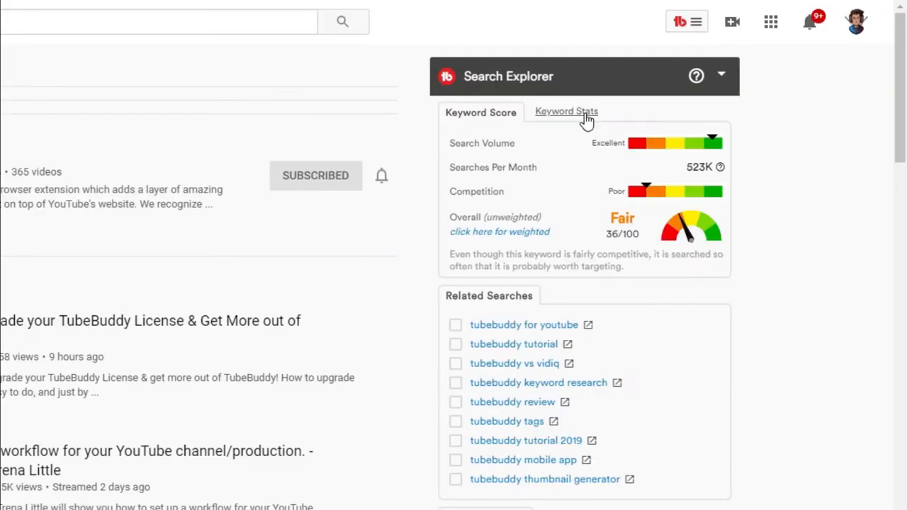
Show Keyword Stats for tubebuddy: 523K monthly searches, 2,554,289 most views, nine top tags
{"action": "left_click", "coordinate": [566, 112]}
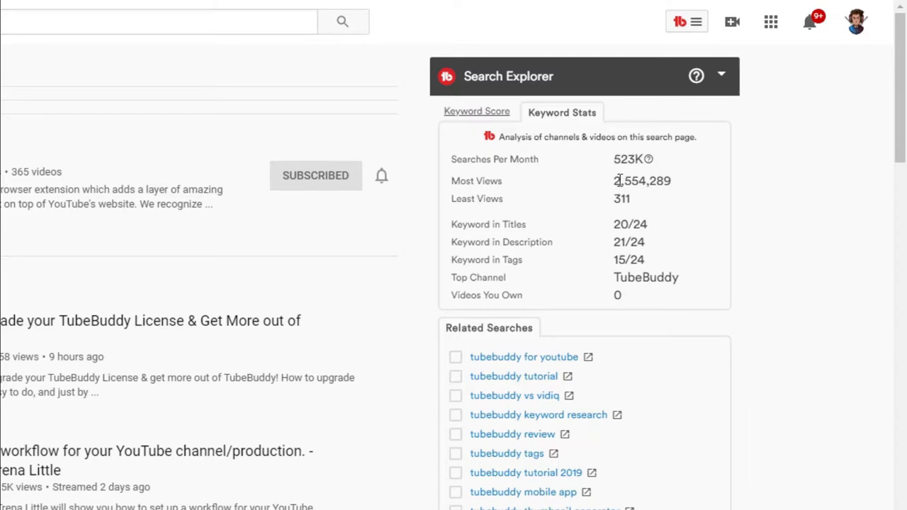
{"action": "mouse_move", "coordinate": [496, 212]}
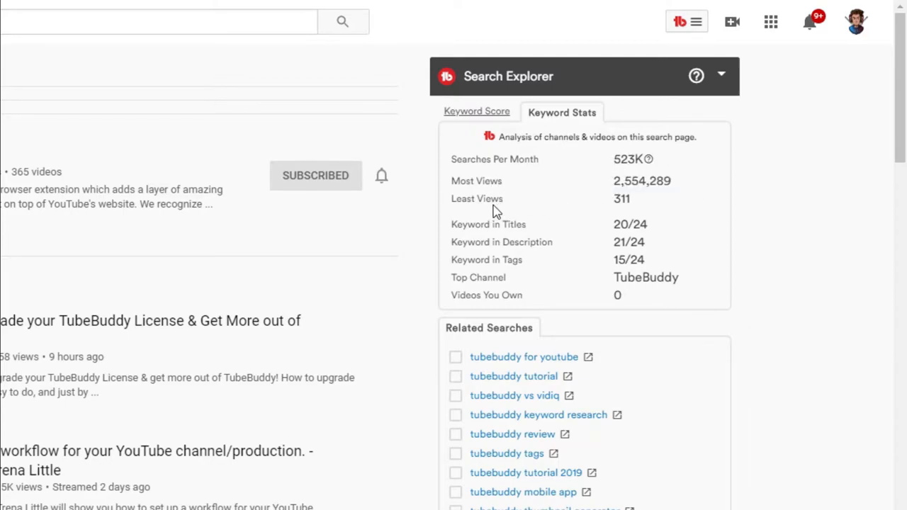
{"action": "mouse_move", "coordinate": [536, 157]}
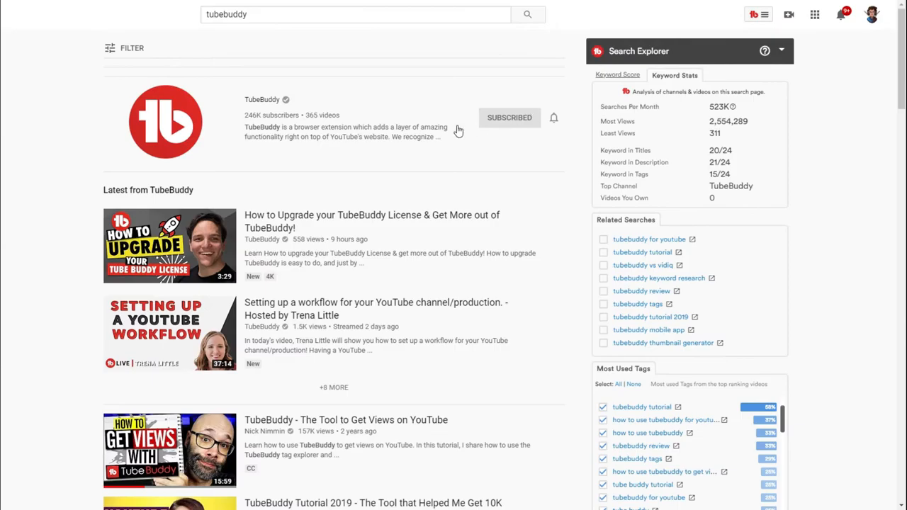
{"action": "scroll", "scroll_direction": "down", "scroll_amount": 3}
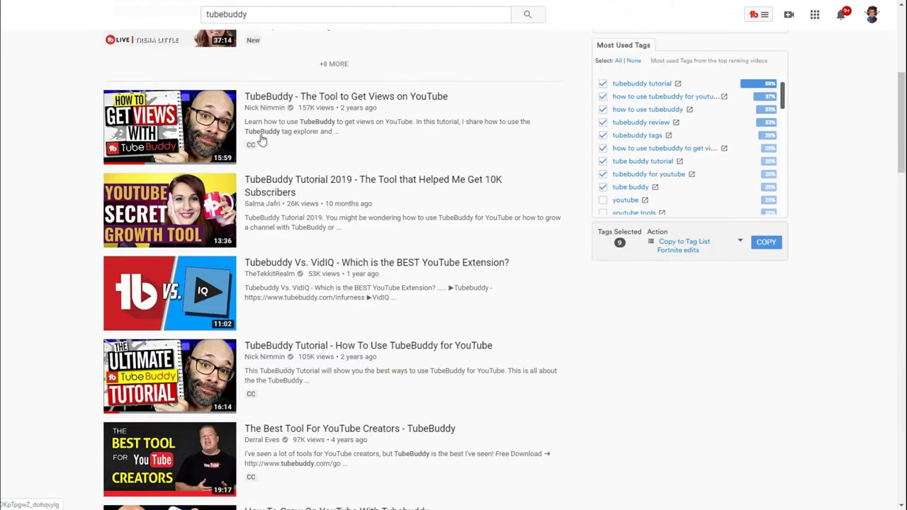
{"action": "scroll", "scroll_direction": "up", "scroll_amount": 3}
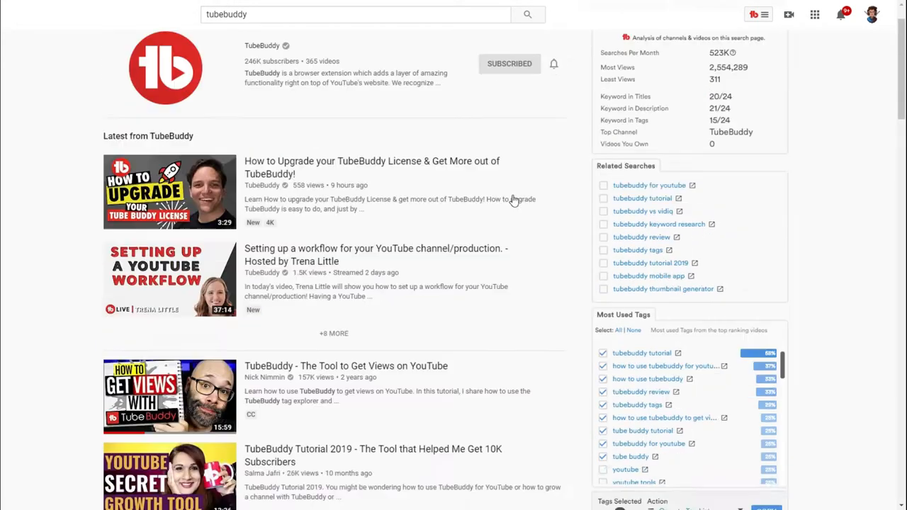
{"action": "scroll", "scroll_direction": "down", "scroll_amount": 3}
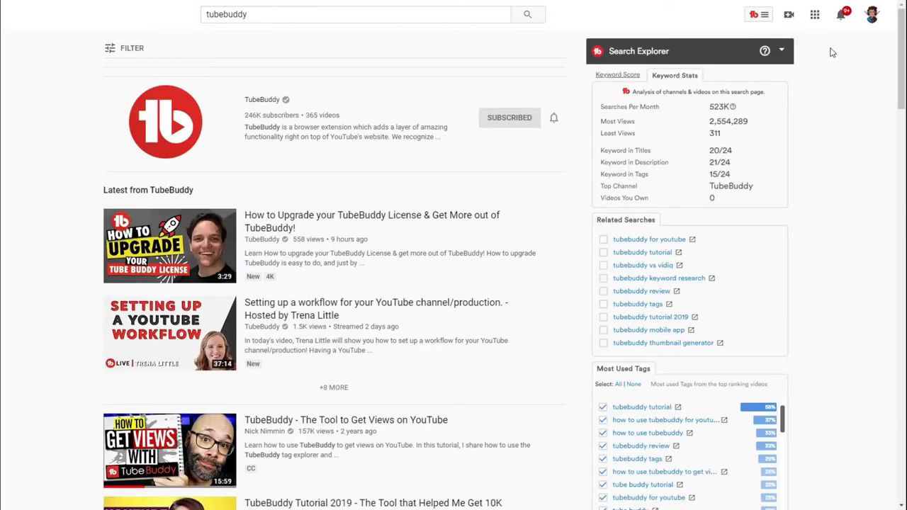
Launch Keyword Explorer from the TubeBuddy menu's Extension Tools
{"action": "left_click", "coordinate": [754, 14]}
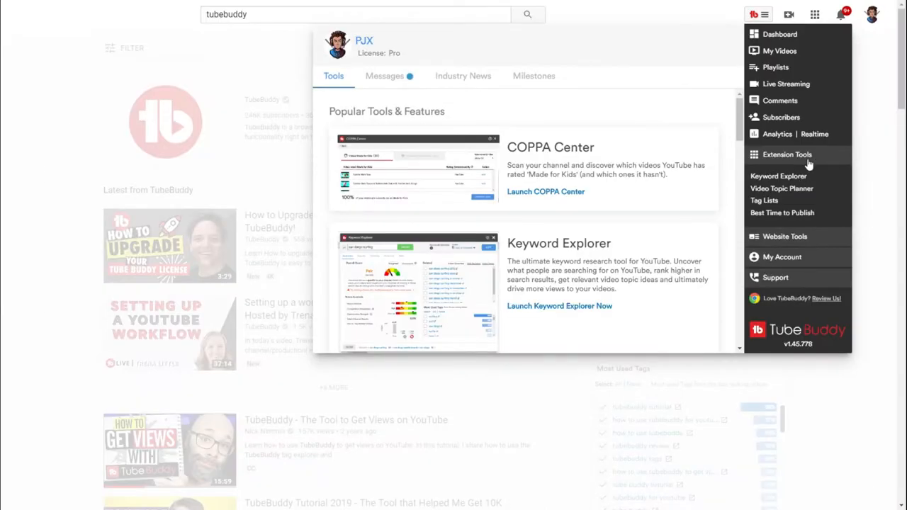
{"action": "mouse_move", "coordinate": [790, 182]}
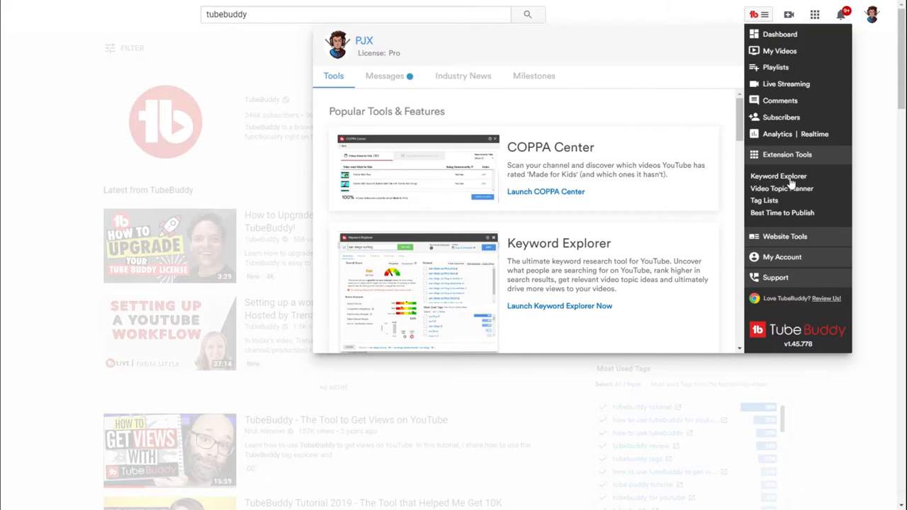
{"action": "left_click", "coordinate": [778, 175]}
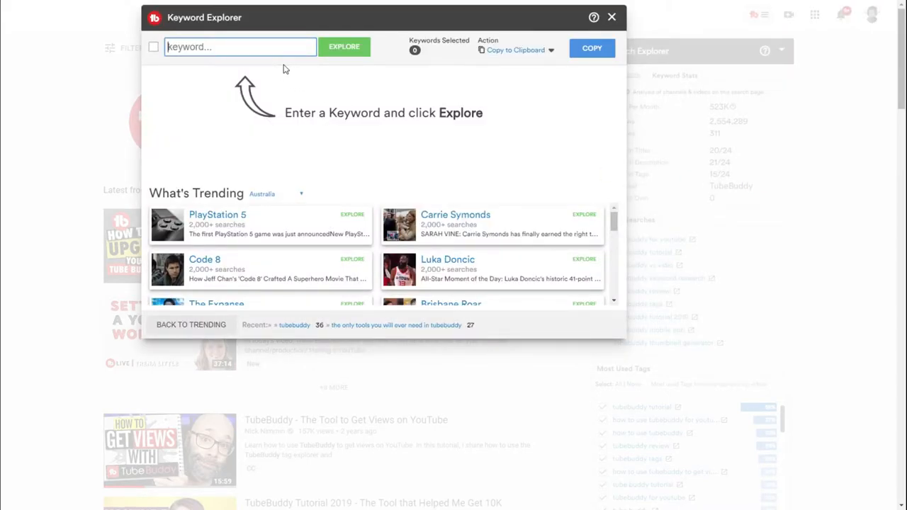
Explore recent keyword 'tubebuddy' and view related Web Searches, then Video Topics
{"action": "left_click", "coordinate": [344, 47]}
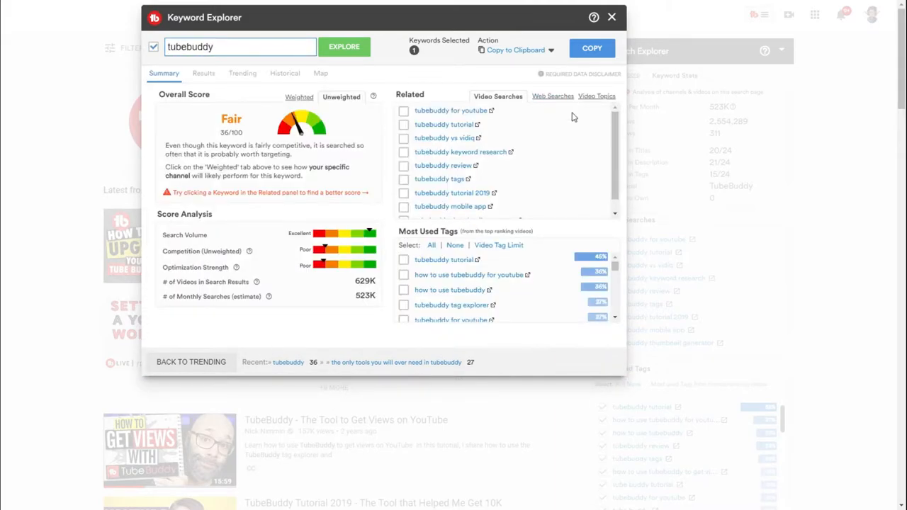
{"action": "scroll", "scroll_direction": "down", "scroll_amount": 3}
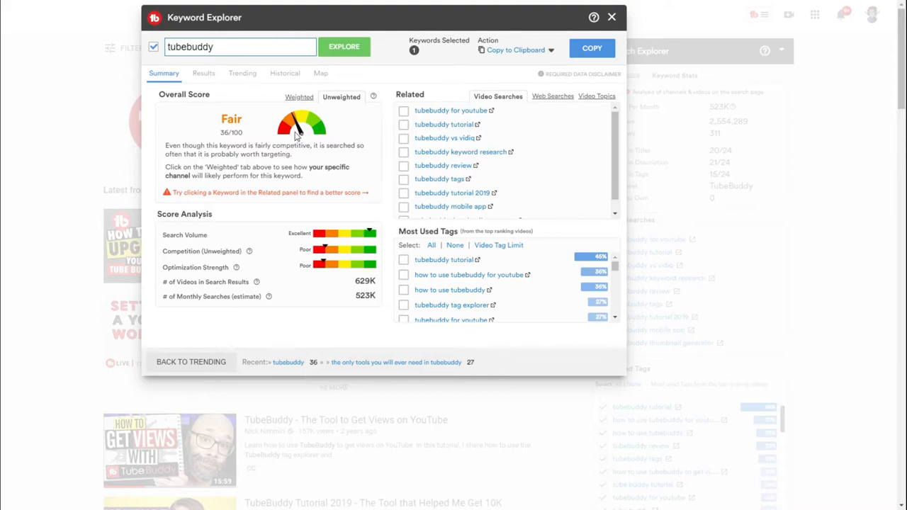
{"action": "mouse_move", "coordinate": [371, 229]}
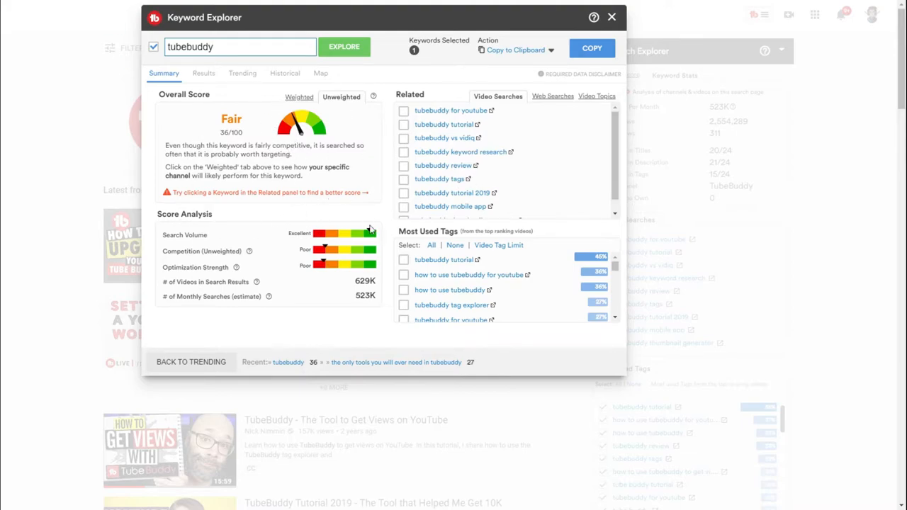
{"action": "mouse_move", "coordinate": [248, 106]}
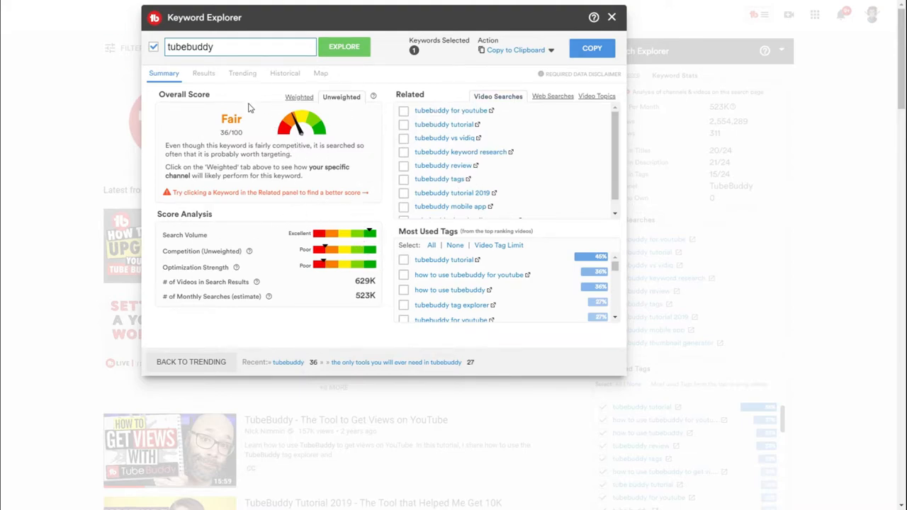
{"action": "mouse_move", "coordinate": [506, 85]}
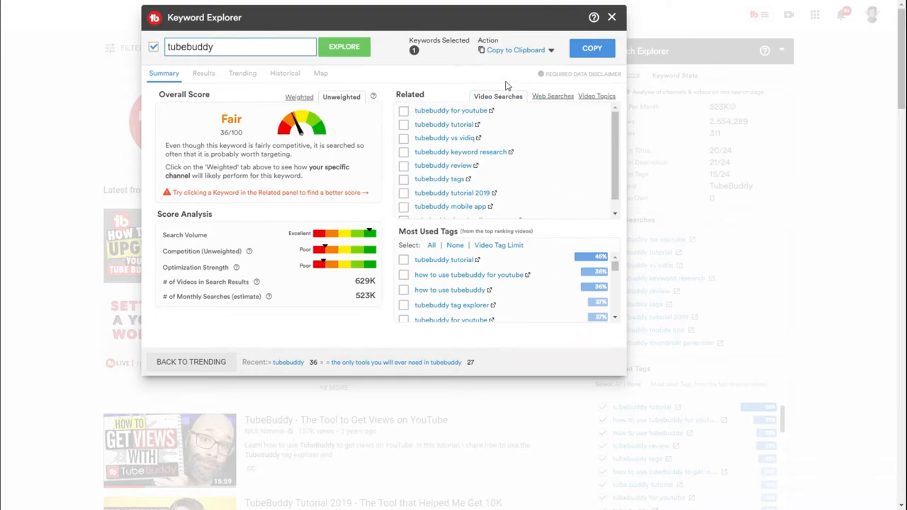
{"action": "left_click", "coordinate": [545, 95]}
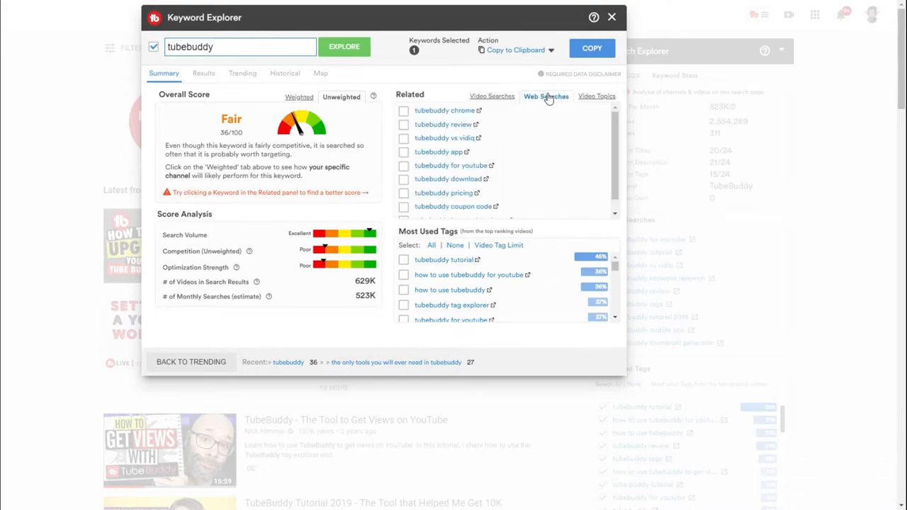
{"action": "mouse_move", "coordinate": [460, 178]}
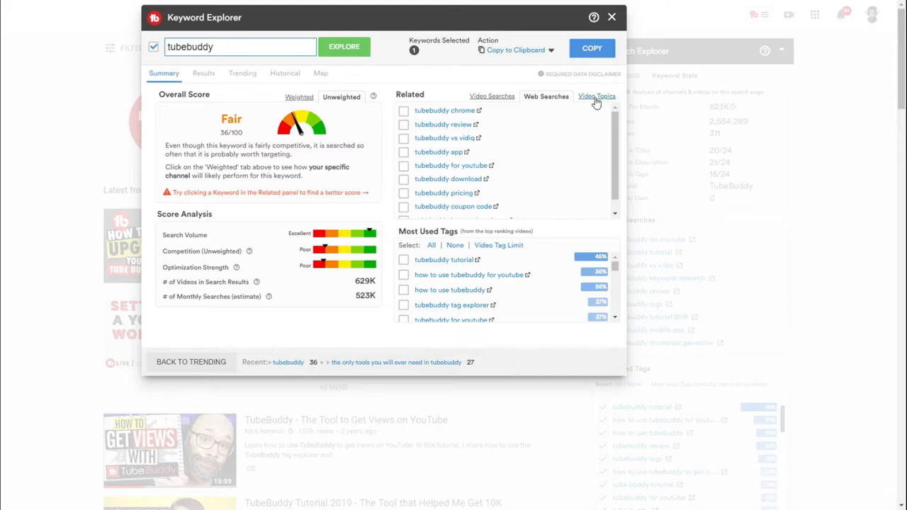
{"action": "left_click", "coordinate": [596, 95]}
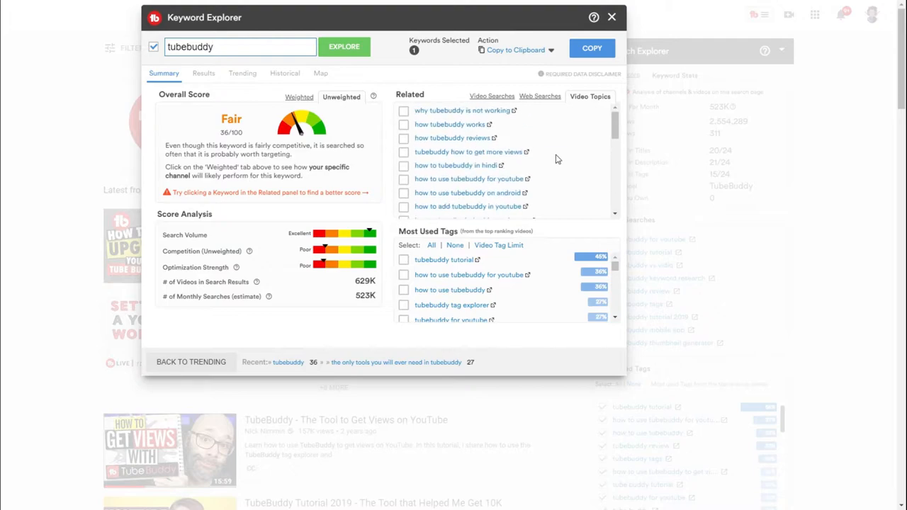
Explore the video topic 'why tubebuddy is not working' (Good, 44/100)
{"action": "left_click", "coordinate": [461, 110]}
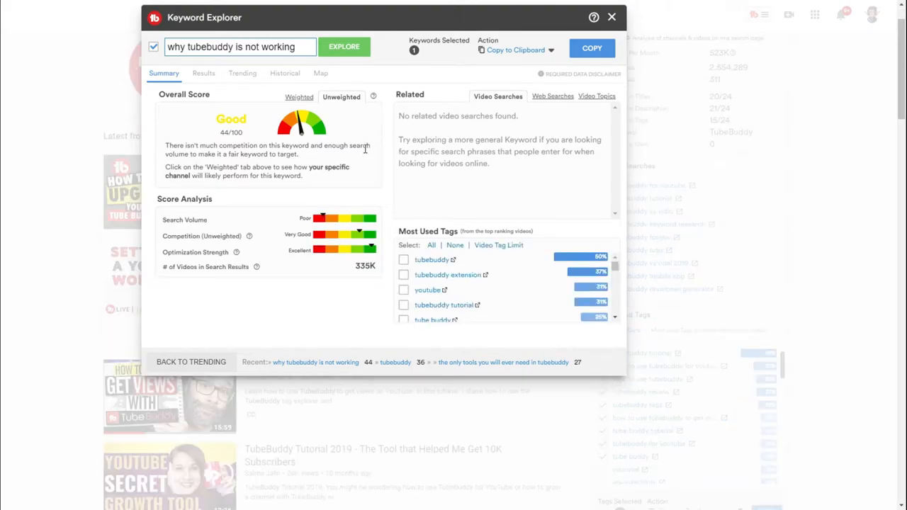
{"action": "mouse_move", "coordinate": [177, 262]}
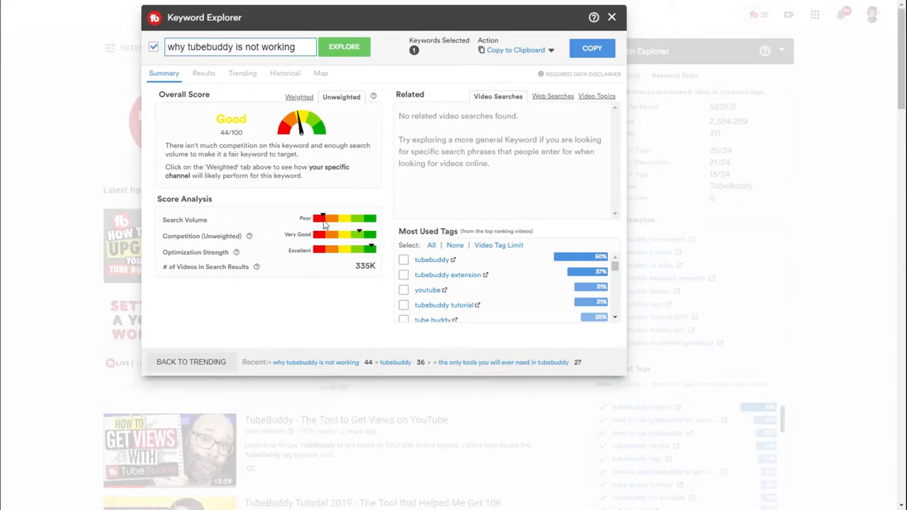
Reload 'tubebuddy' from the Recent bar and scroll to its Video Topics list
{"action": "left_click", "coordinate": [394, 362]}
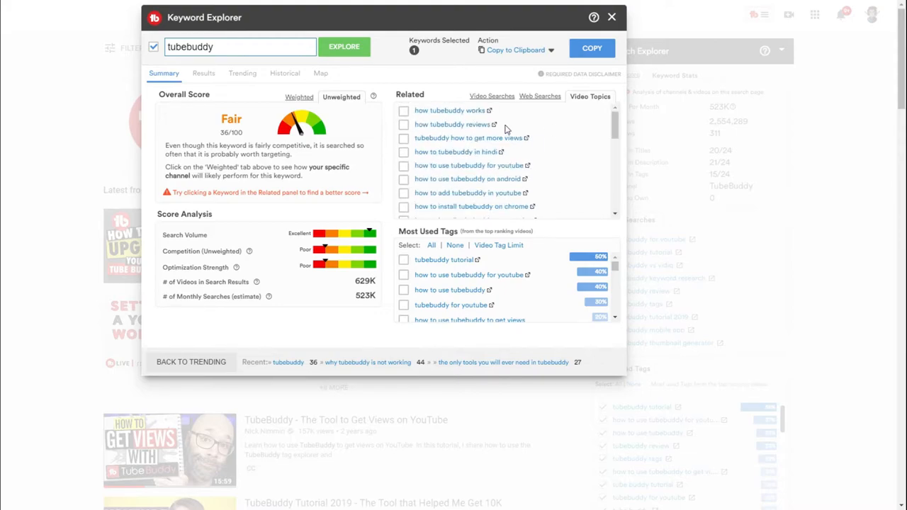
{"action": "scroll", "scroll_direction": "down", "scroll_amount": 3}
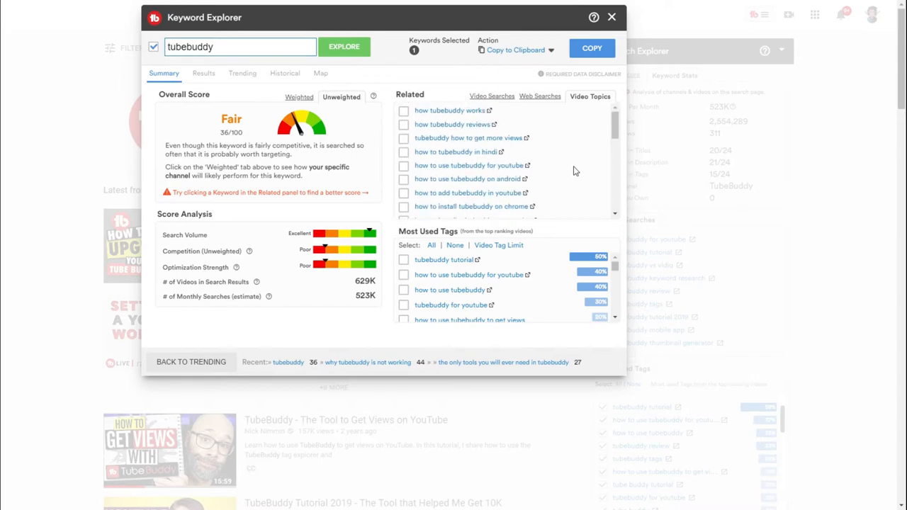
{"action": "mouse_move", "coordinate": [524, 123]}
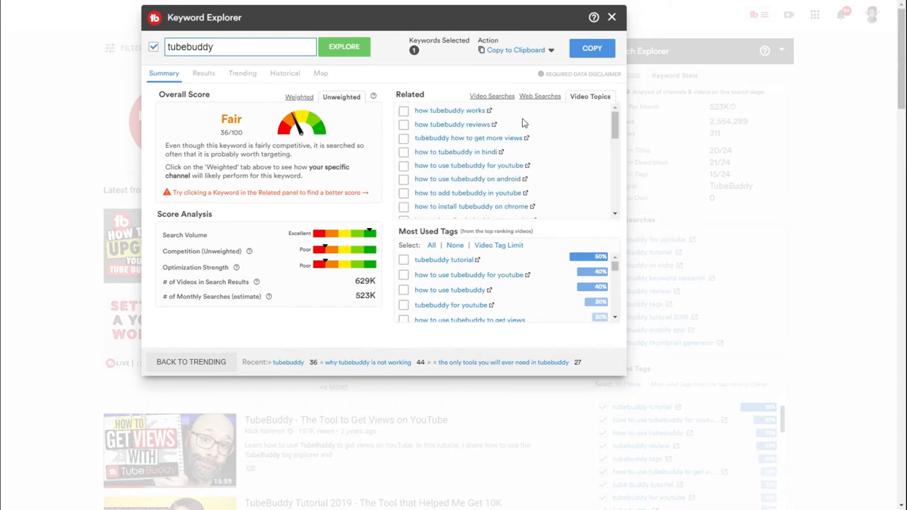
{"action": "mouse_move", "coordinate": [446, 119]}
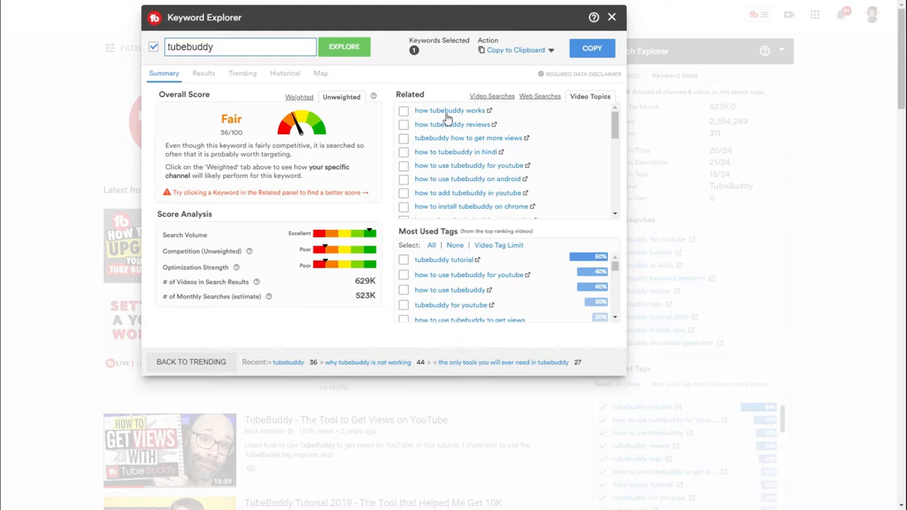
Explore 'how tubebuddy works' (Fair 26/100) and show its related Video Topics
{"action": "left_click", "coordinate": [450, 110]}
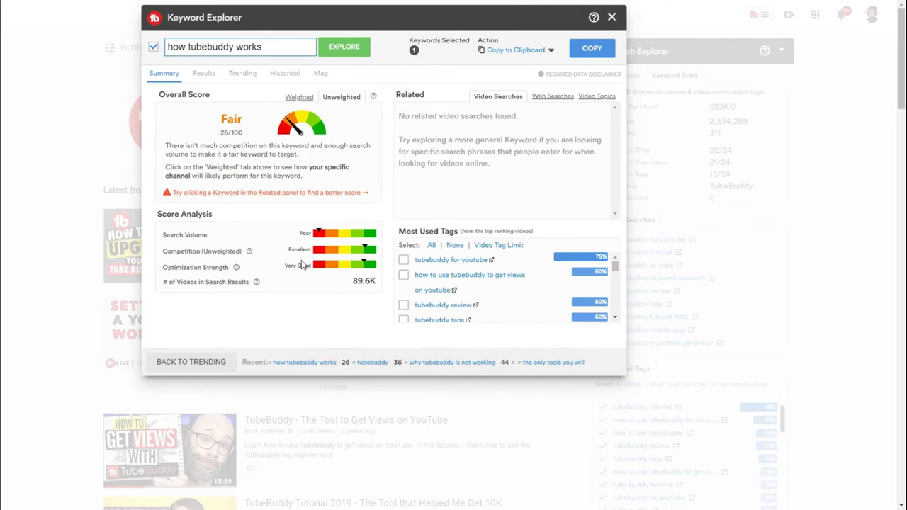
{"action": "mouse_move", "coordinate": [225, 281]}
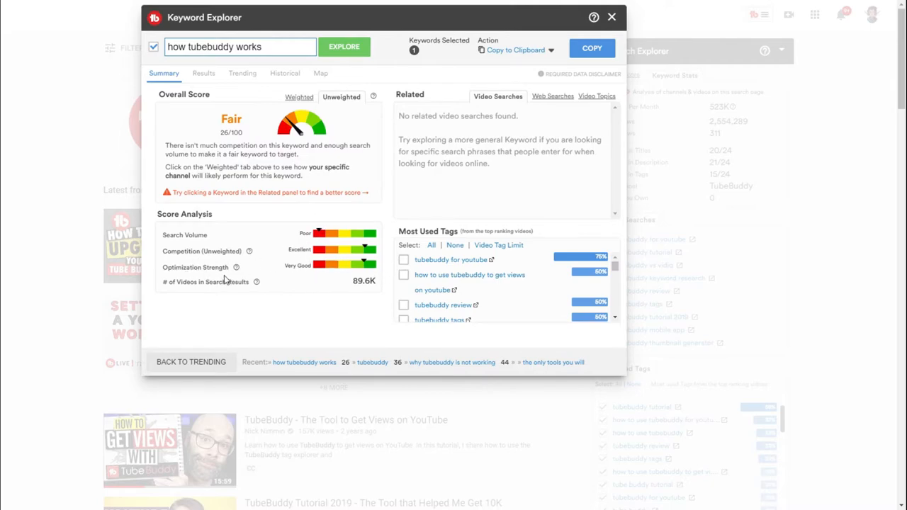
{"action": "mouse_move", "coordinate": [218, 243]}
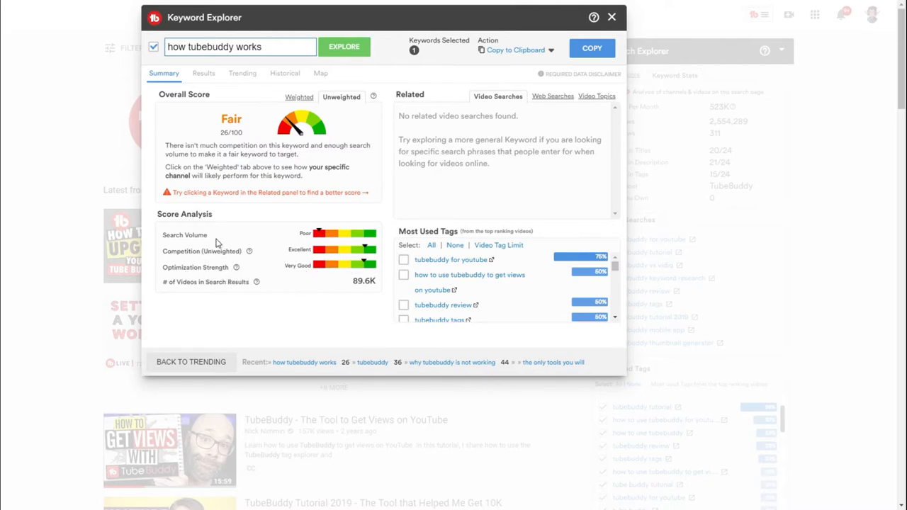
{"action": "mouse_move", "coordinate": [236, 282]}
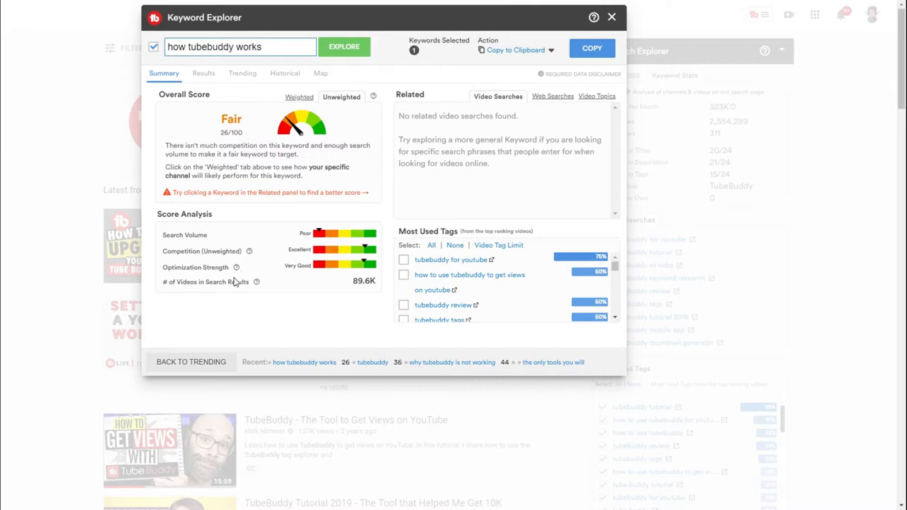
{"action": "mouse_move", "coordinate": [361, 290]}
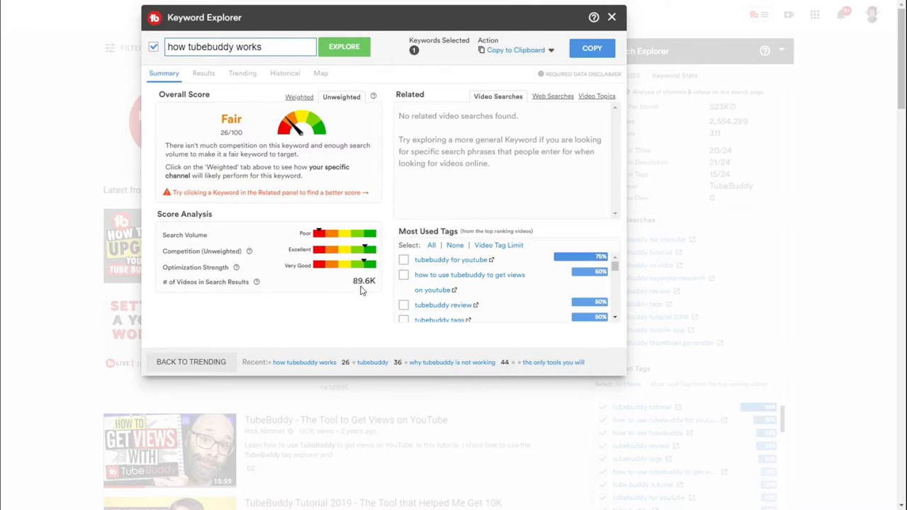
{"action": "mouse_move", "coordinate": [241, 297]}
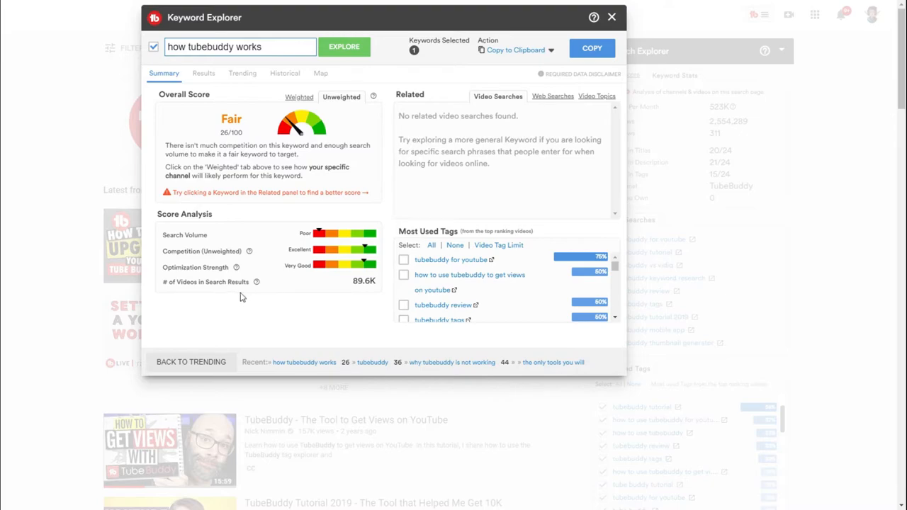
{"action": "mouse_move", "coordinate": [257, 281]}
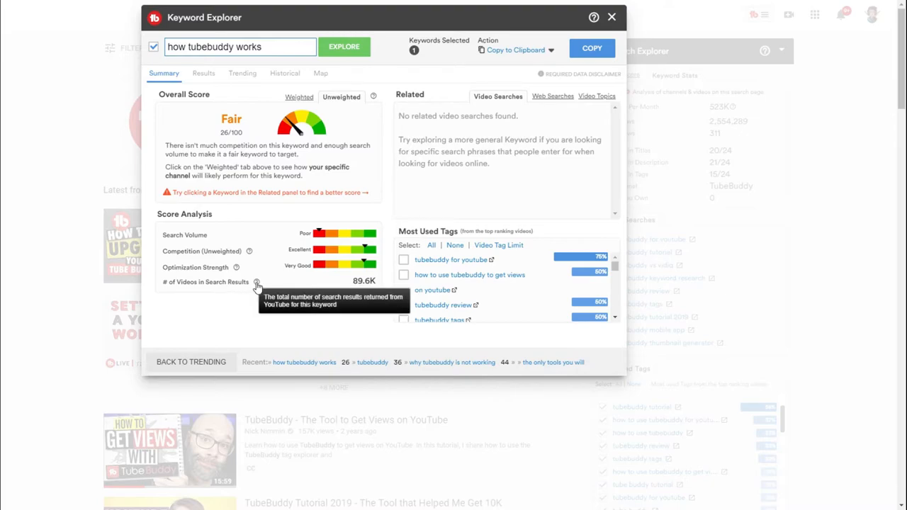
{"action": "left_click", "coordinate": [589, 96]}
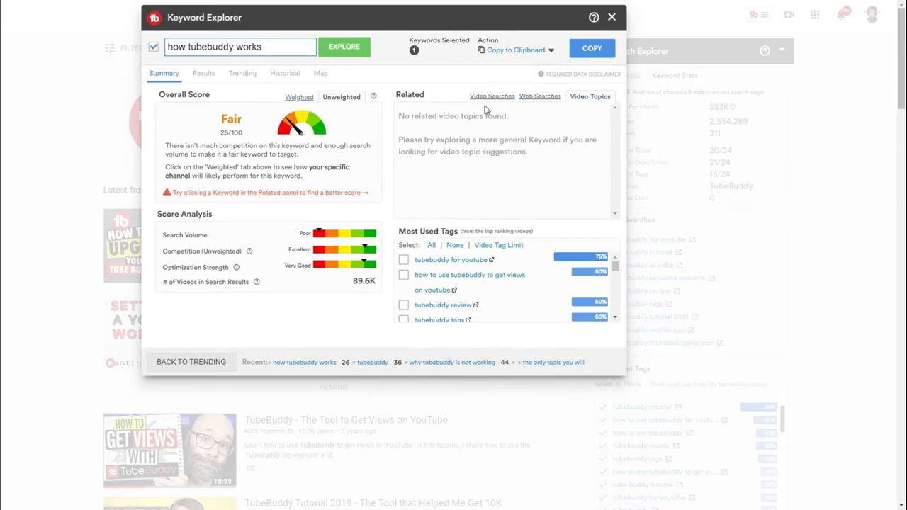
{"action": "mouse_move", "coordinate": [466, 352]}
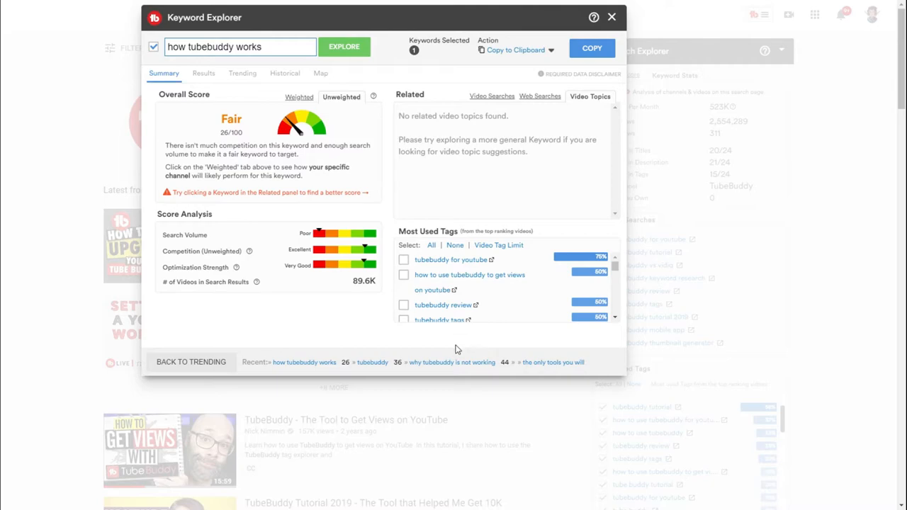
{"action": "mouse_move", "coordinate": [372, 362]}
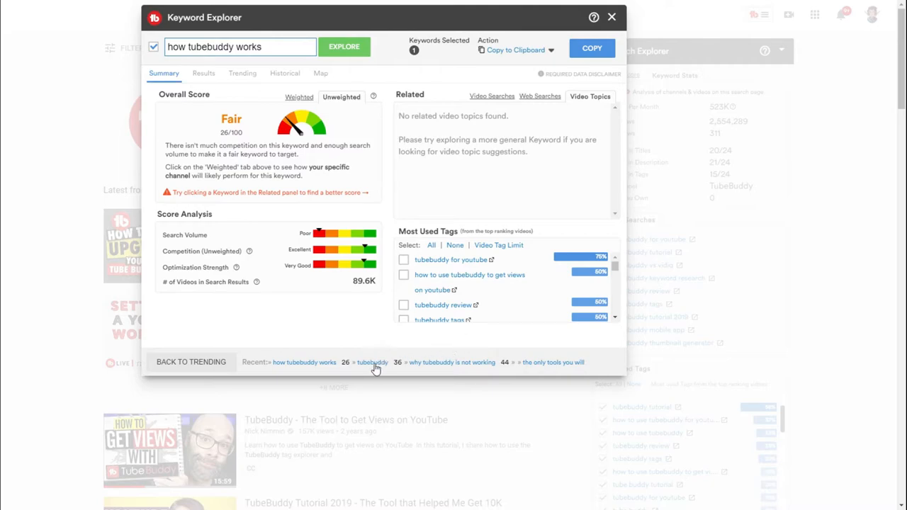
Reload 'tubebuddy' from the Recent list, showing 629K results and 523K monthly searches
{"action": "left_click", "coordinate": [372, 361]}
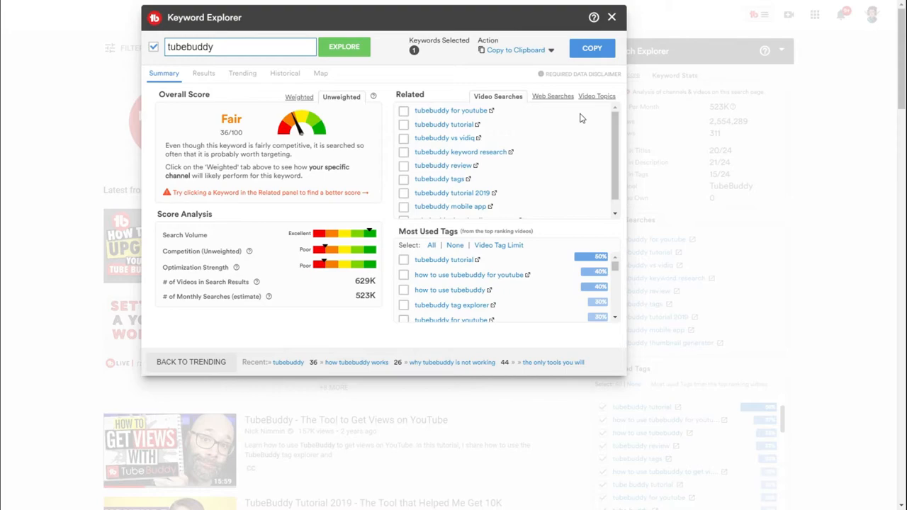
{"action": "mouse_move", "coordinate": [447, 197]}
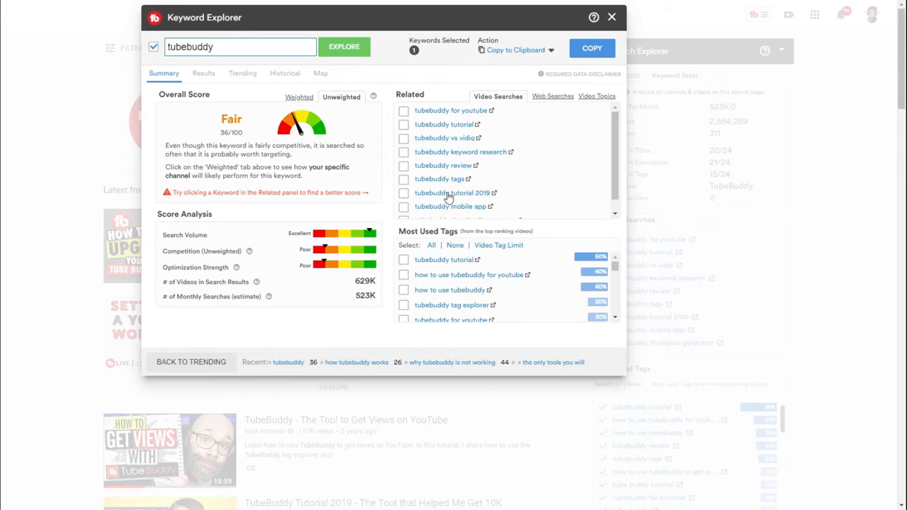
{"action": "mouse_move", "coordinate": [546, 121]}
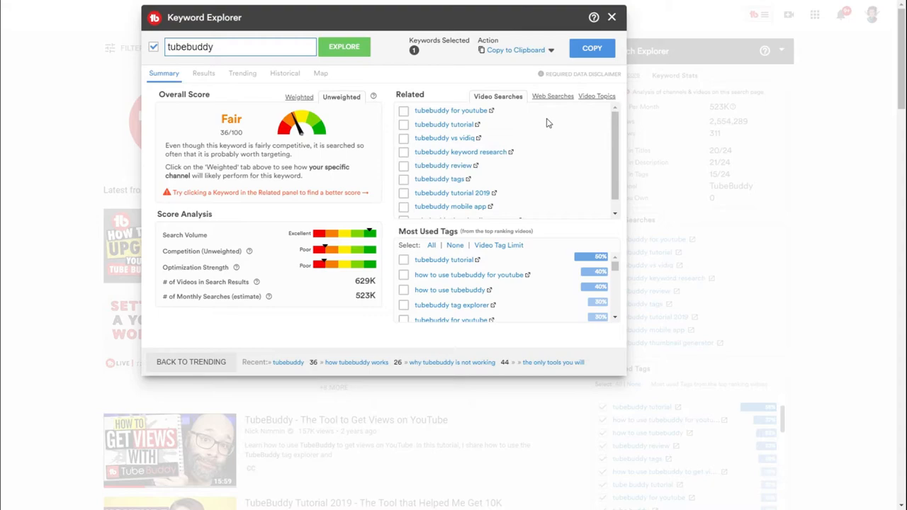
{"action": "mouse_move", "coordinate": [528, 115]}
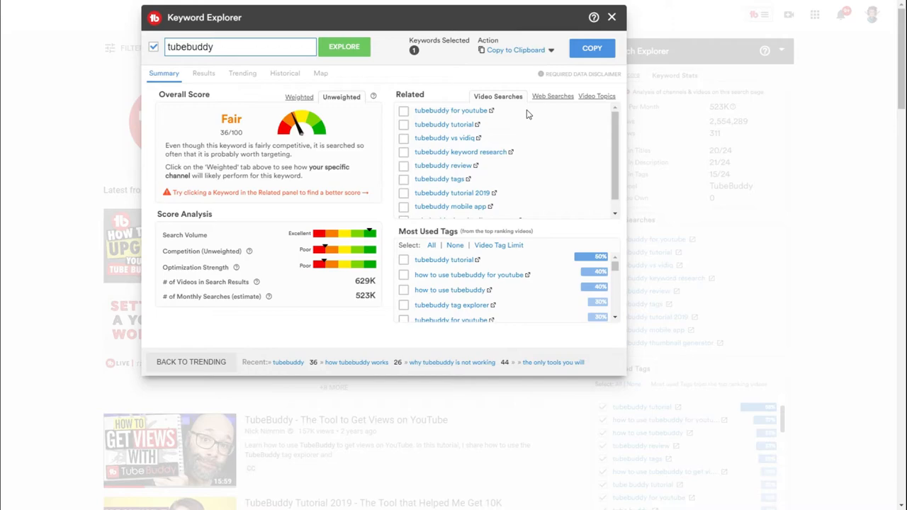
{"action": "mouse_move", "coordinate": [539, 111]}
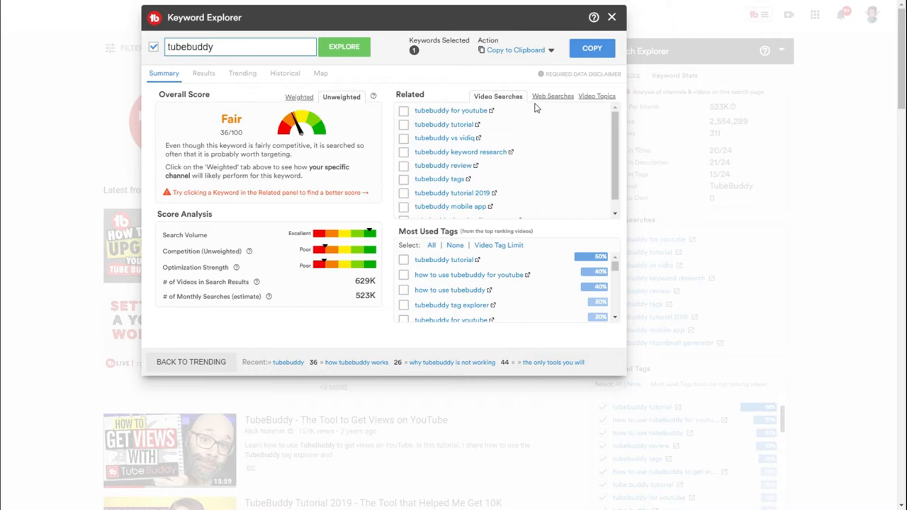
{"action": "mouse_move", "coordinate": [552, 116]}
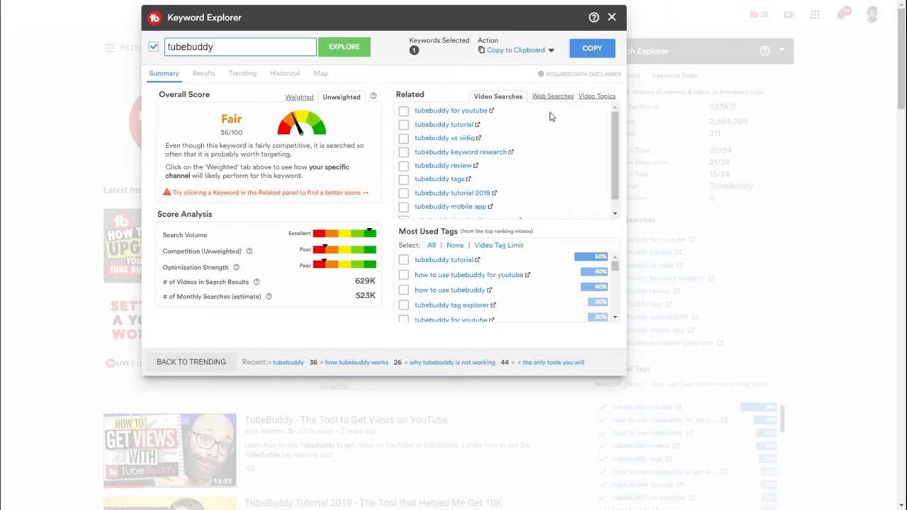
{"action": "mouse_move", "coordinate": [588, 113]}
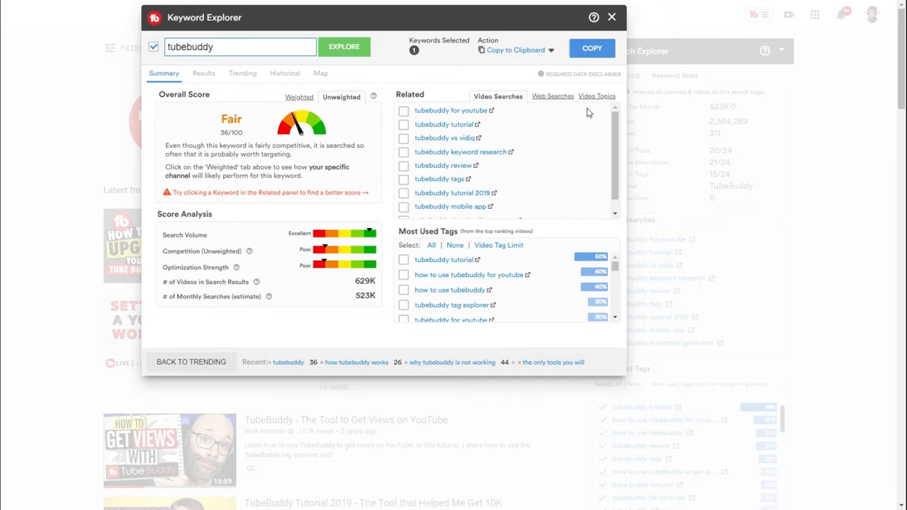
{"action": "mouse_move", "coordinate": [584, 113]}
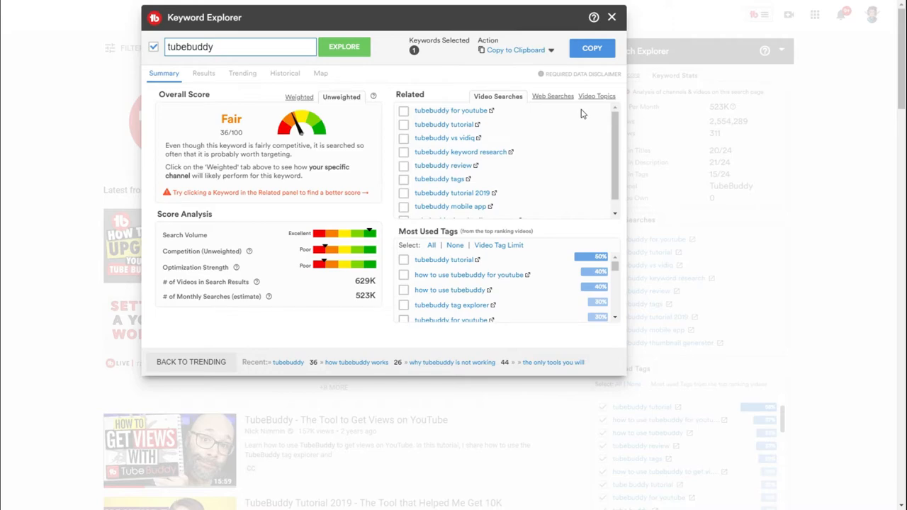
{"action": "mouse_move", "coordinate": [552, 96]}
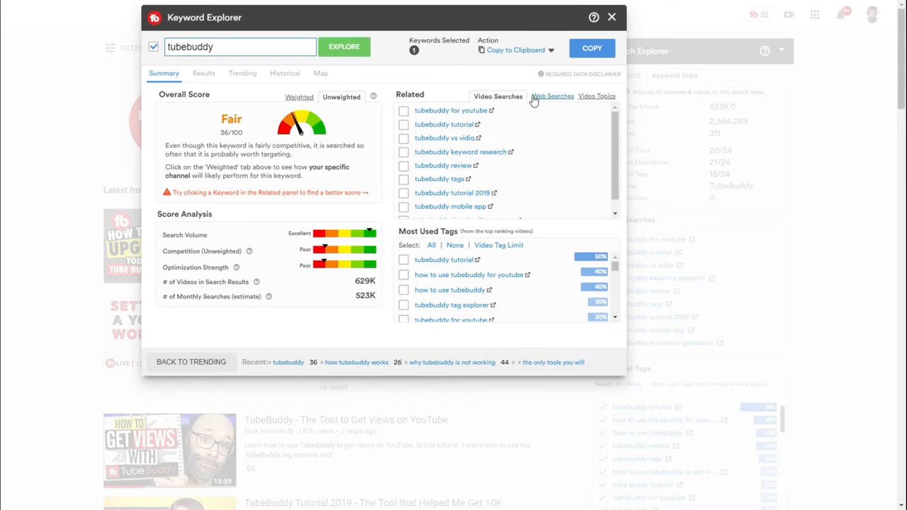
{"action": "mouse_move", "coordinate": [563, 145]}
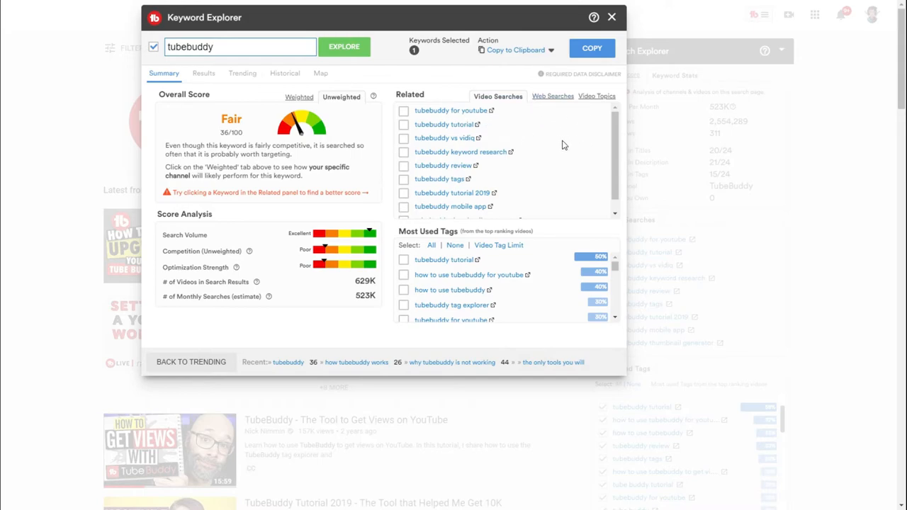
{"action": "mouse_move", "coordinate": [211, 82]}
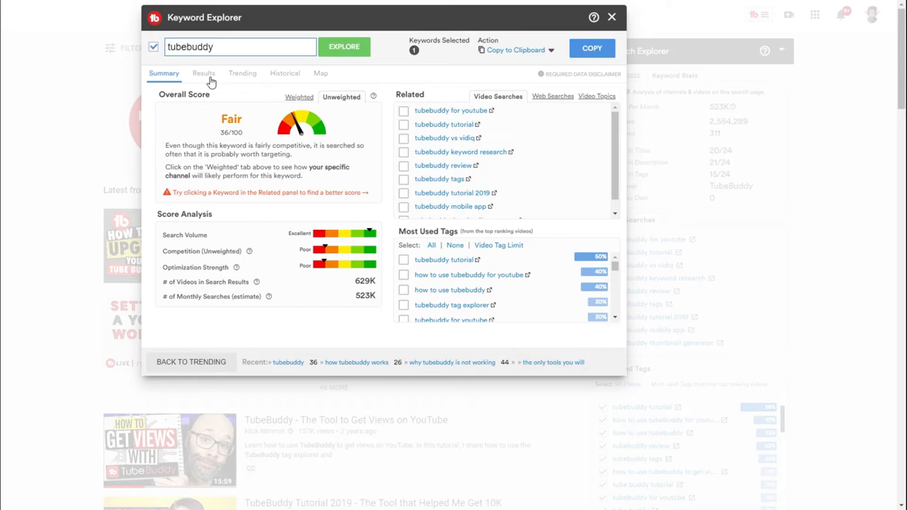
View the Results tab: TubeBuddy owns 7 of 30 results, 73 exact matches
{"action": "left_click", "coordinate": [204, 73]}
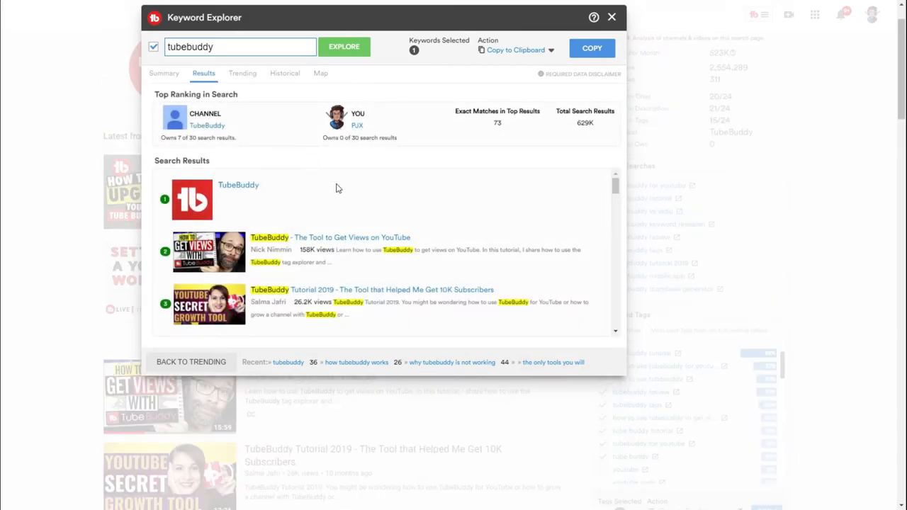
{"action": "scroll", "scroll_direction": "down", "scroll_amount": 3}
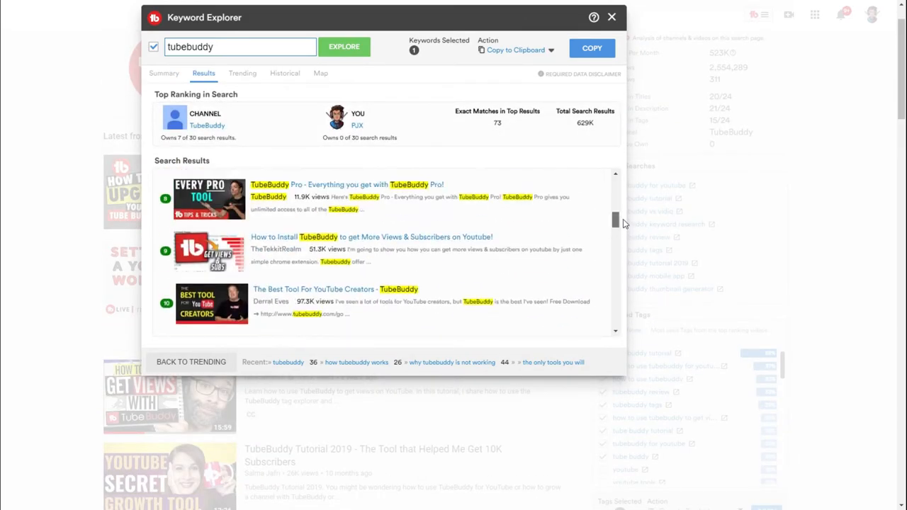
{"action": "scroll", "scroll_direction": "up", "scroll_amount": 3}
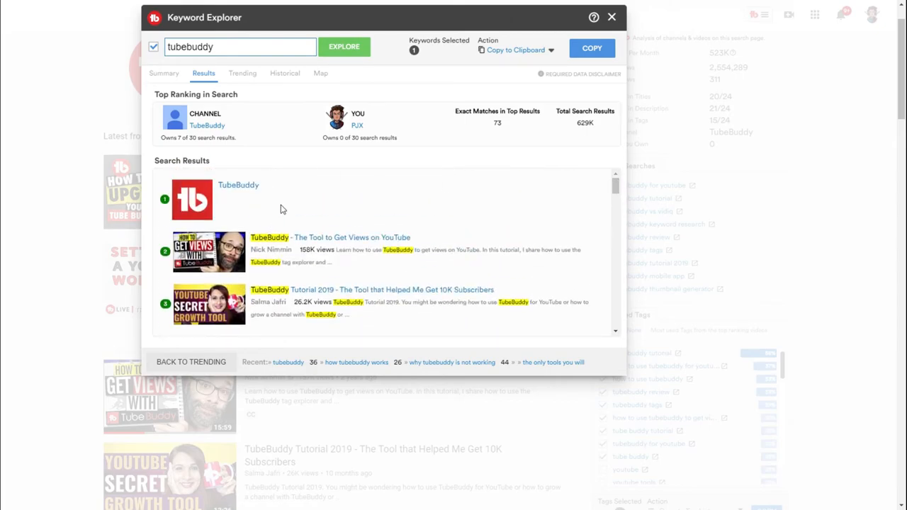
{"action": "mouse_move", "coordinate": [238, 189]}
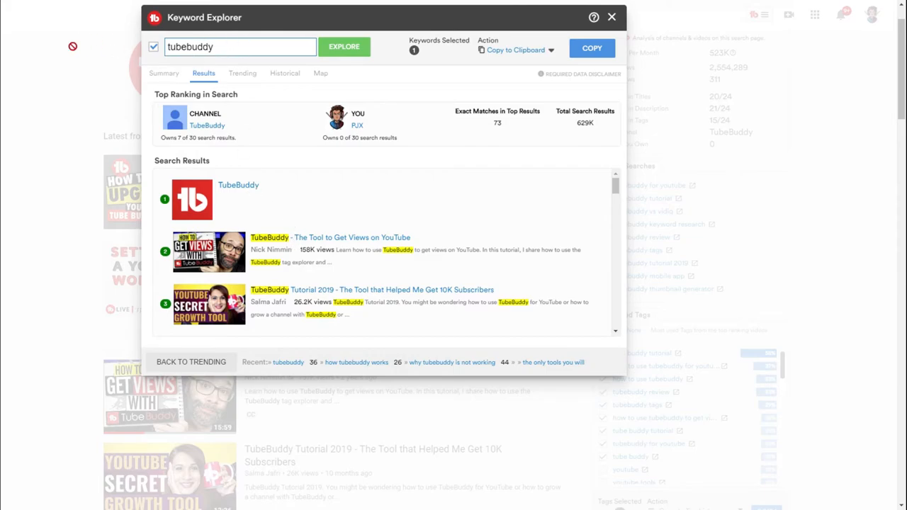
{"action": "mouse_move", "coordinate": [259, 249]}
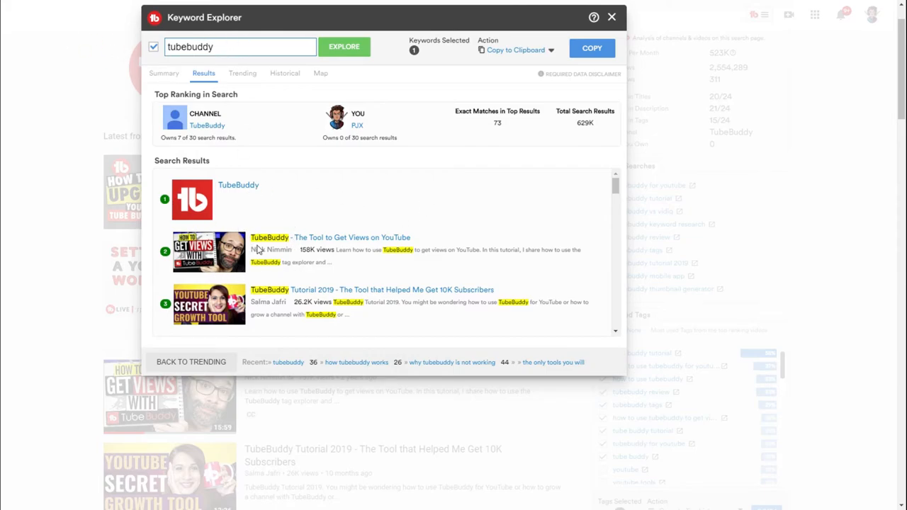
{"action": "mouse_move", "coordinate": [259, 255]}
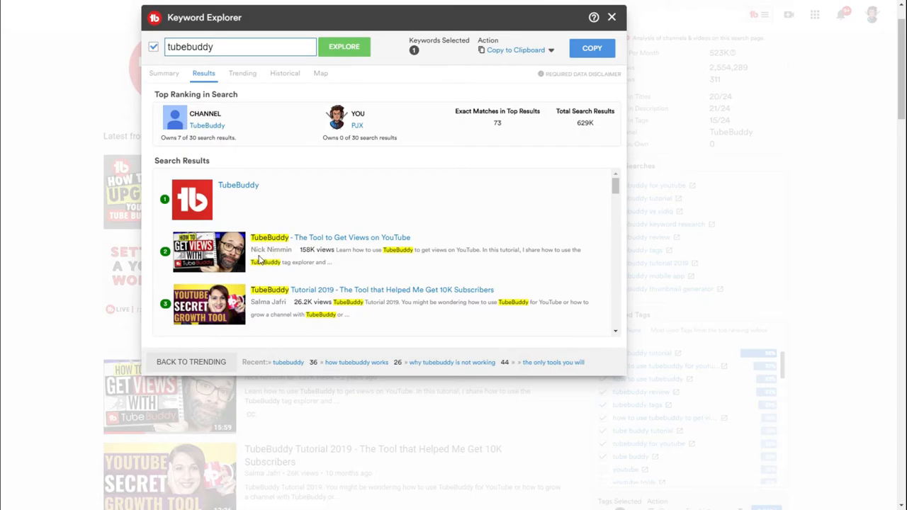
{"action": "mouse_move", "coordinate": [306, 262]}
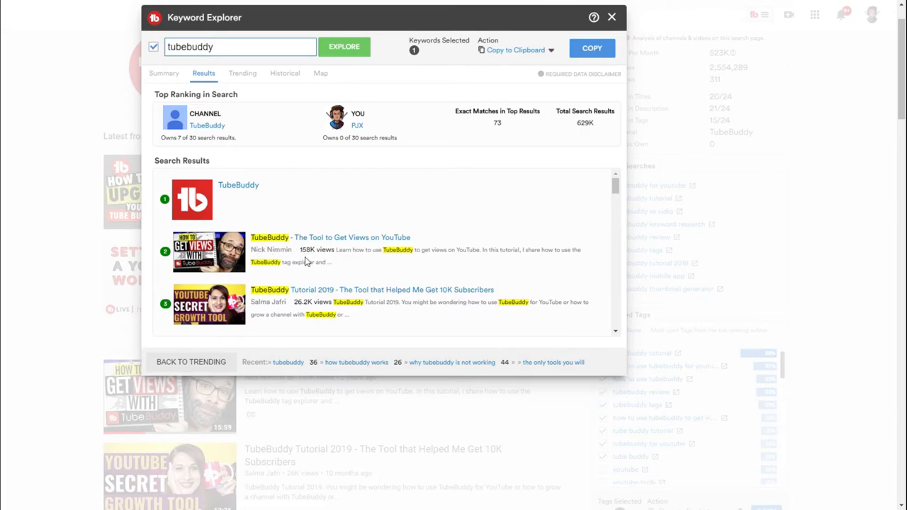
{"action": "mouse_move", "coordinate": [348, 271]}
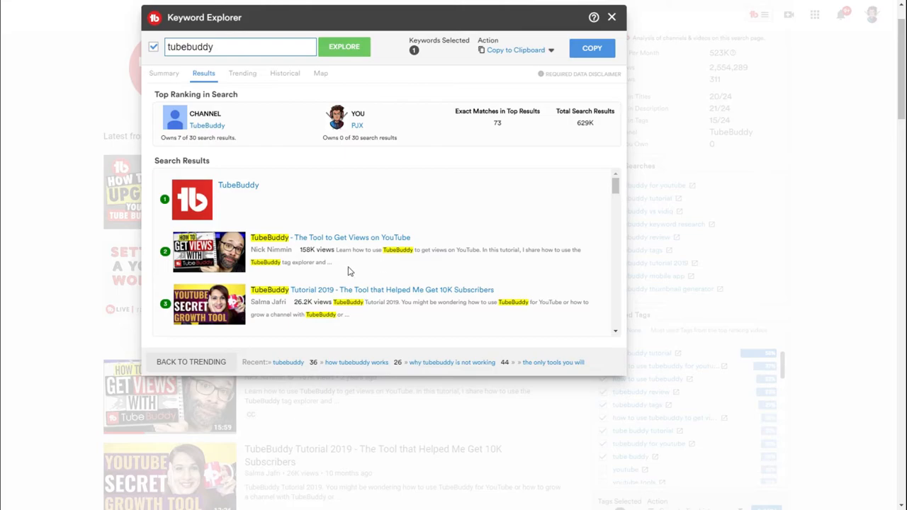
{"action": "mouse_move", "coordinate": [417, 252]}
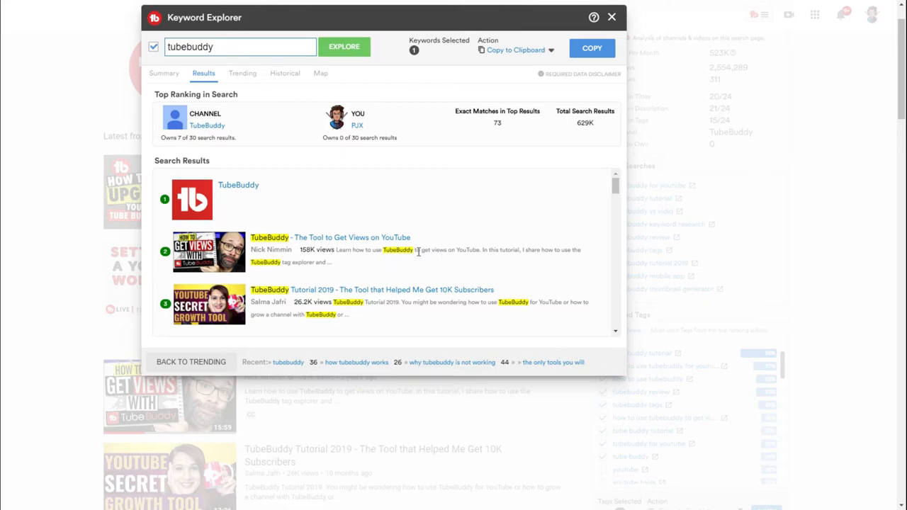
{"action": "mouse_move", "coordinate": [264, 271]}
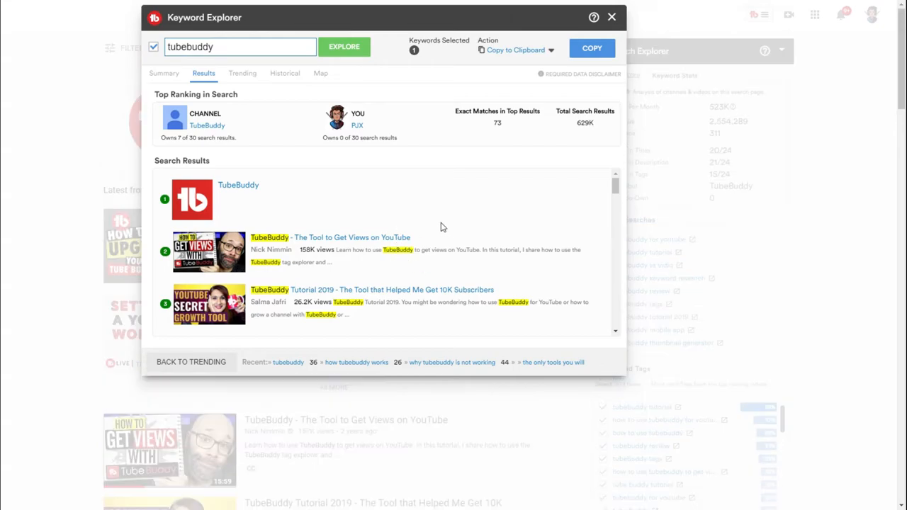
{"action": "mouse_move", "coordinate": [448, 262]}
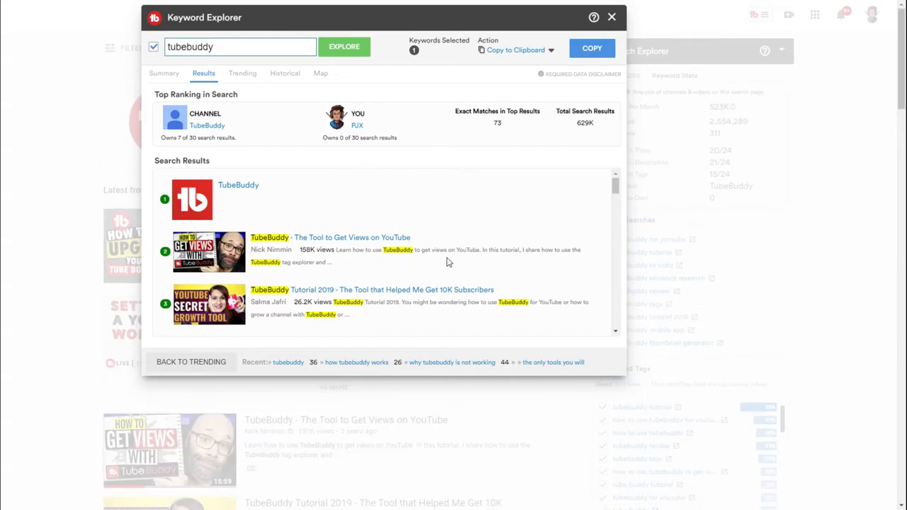
{"action": "mouse_move", "coordinate": [297, 228]}
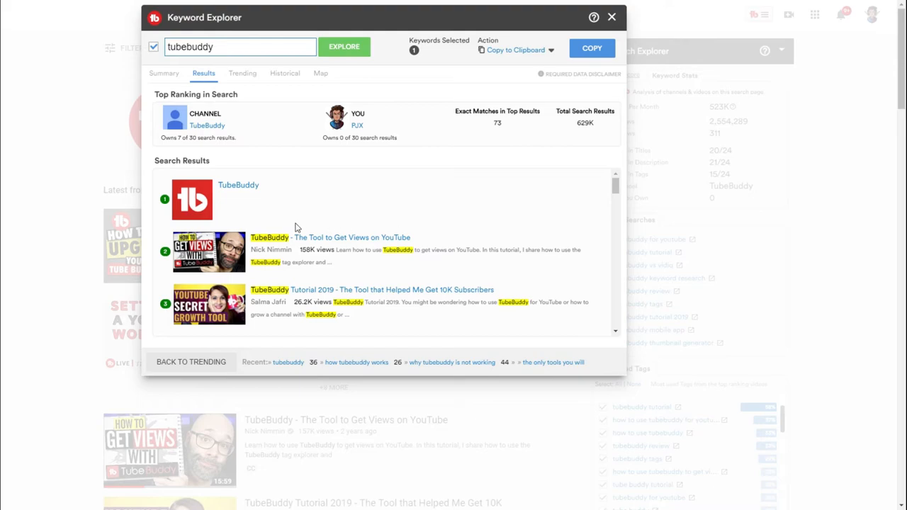
{"action": "mouse_move", "coordinate": [264, 132]}
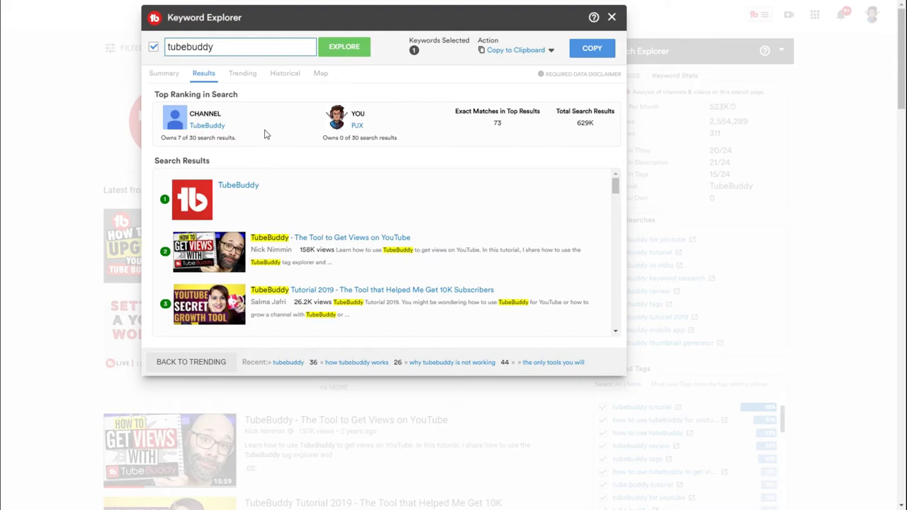
{"action": "mouse_move", "coordinate": [242, 231]}
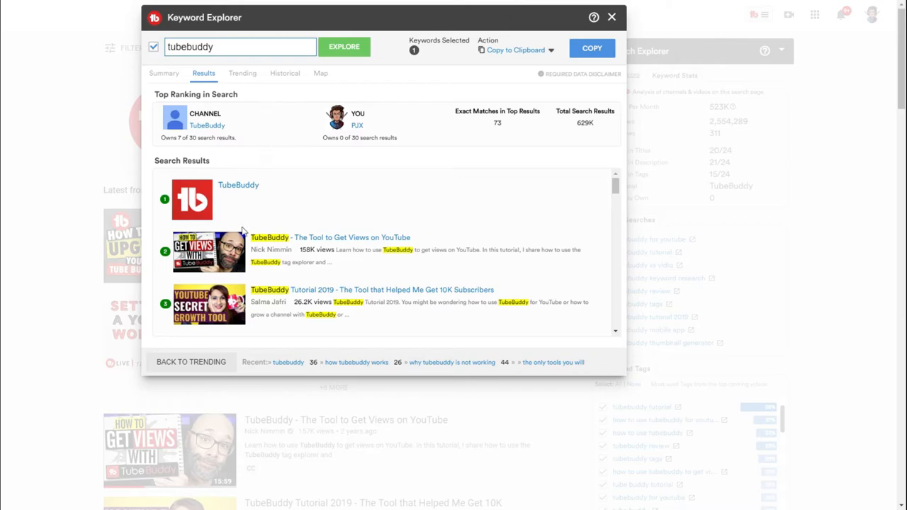
View the Trending tab's rising and top related queries, with 'tubebuddy pro apk' breaking out
{"action": "left_click", "coordinate": [242, 73]}
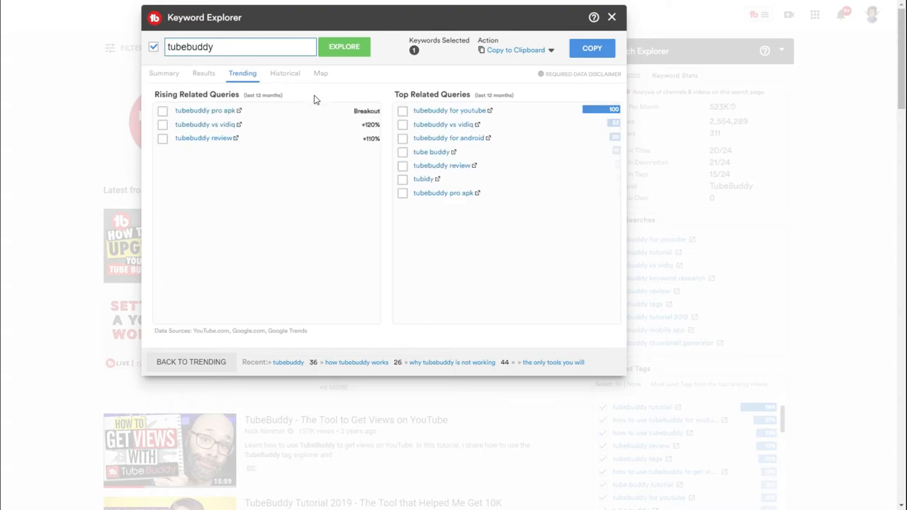
{"action": "mouse_move", "coordinate": [367, 98]}
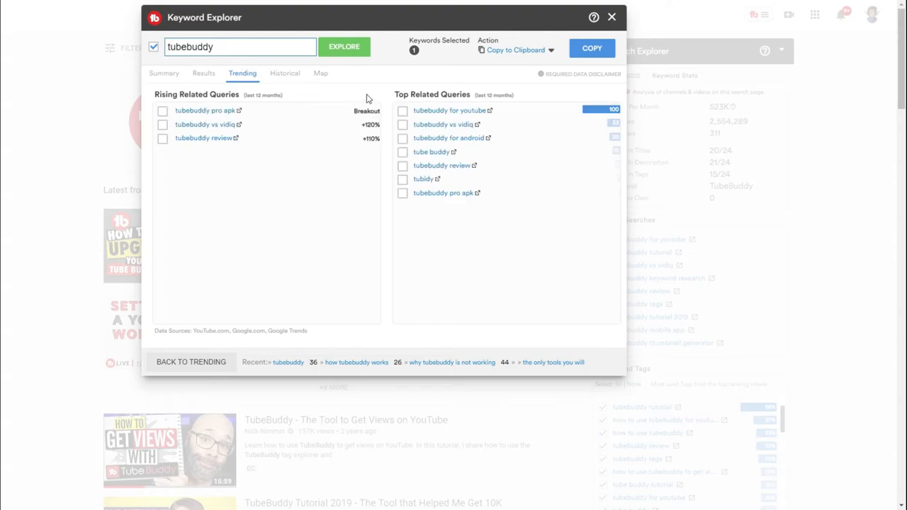
{"action": "mouse_move", "coordinate": [407, 105]}
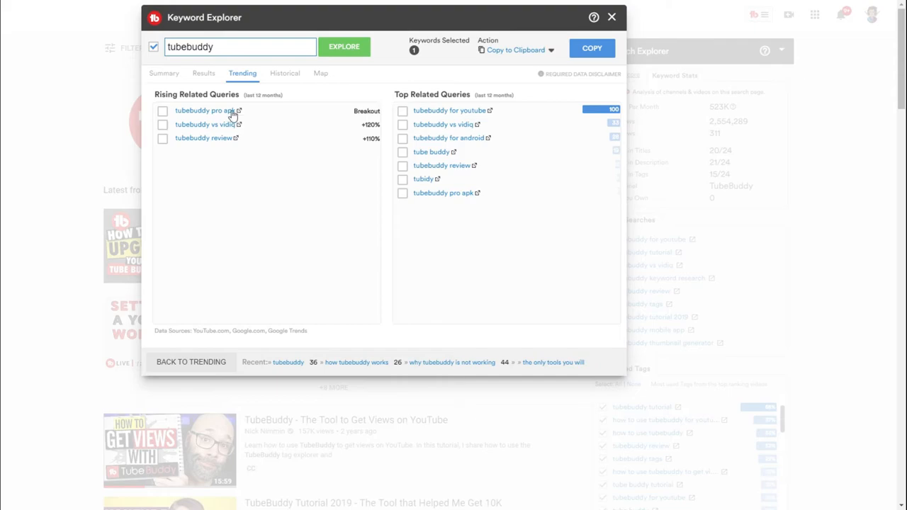
{"action": "mouse_move", "coordinate": [187, 116]}
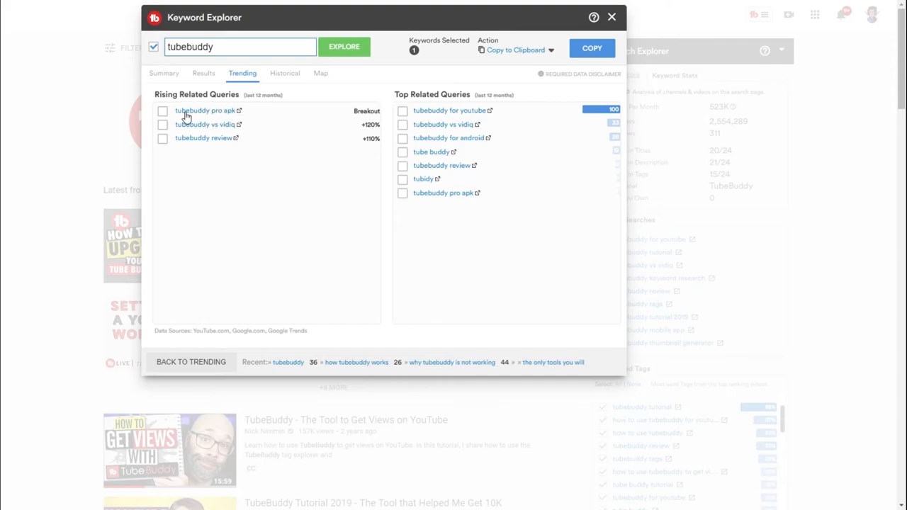
{"action": "mouse_move", "coordinate": [406, 115]}
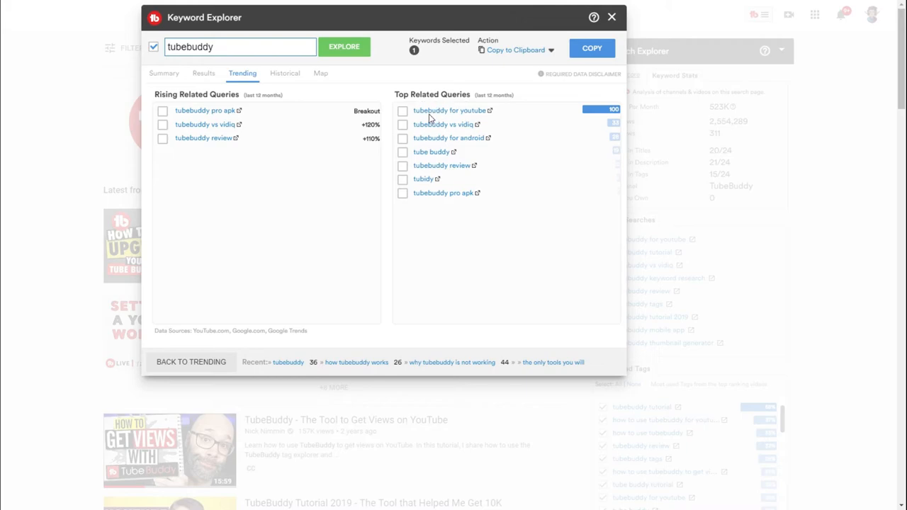
{"action": "mouse_move", "coordinate": [458, 112]}
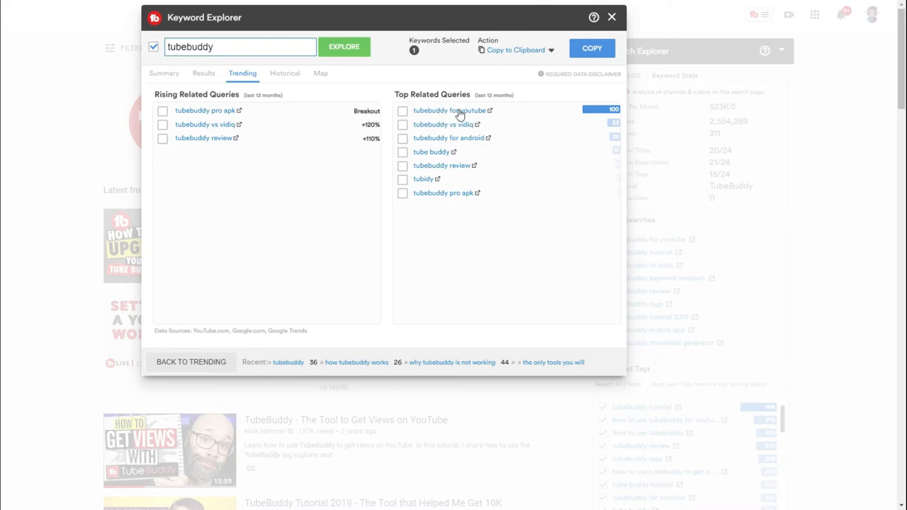
{"action": "mouse_move", "coordinate": [459, 115]}
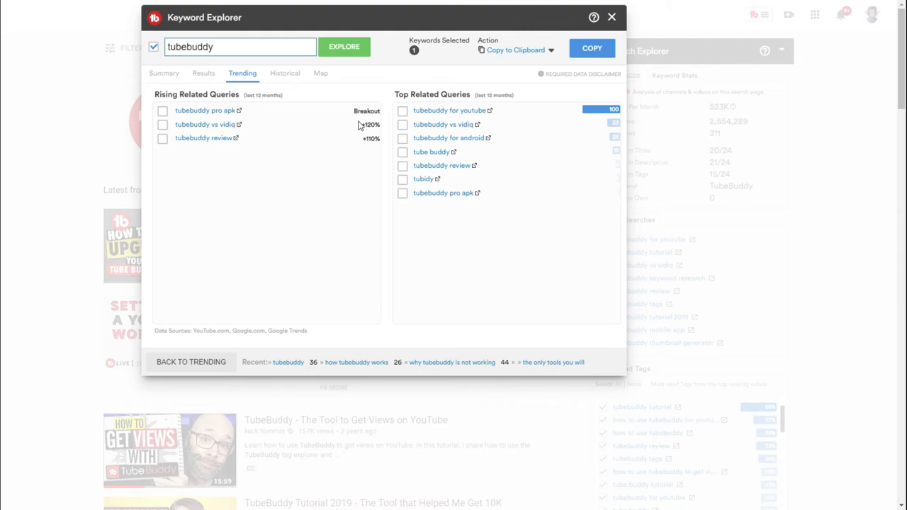
{"action": "mouse_move", "coordinate": [435, 117]}
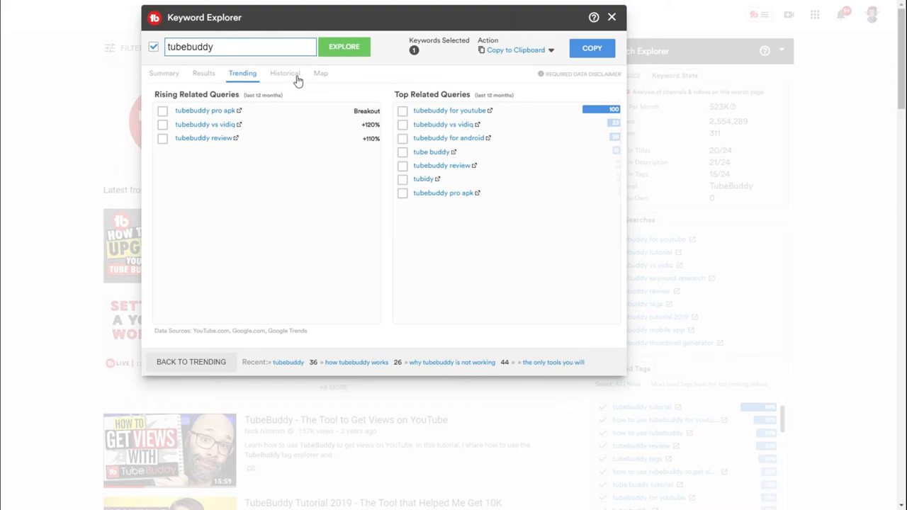
Review tubebuddy's Historical interest chart (peak 100, December 2019), dismiss the survey, and close Keyword Explorer
{"action": "left_click", "coordinate": [284, 73]}
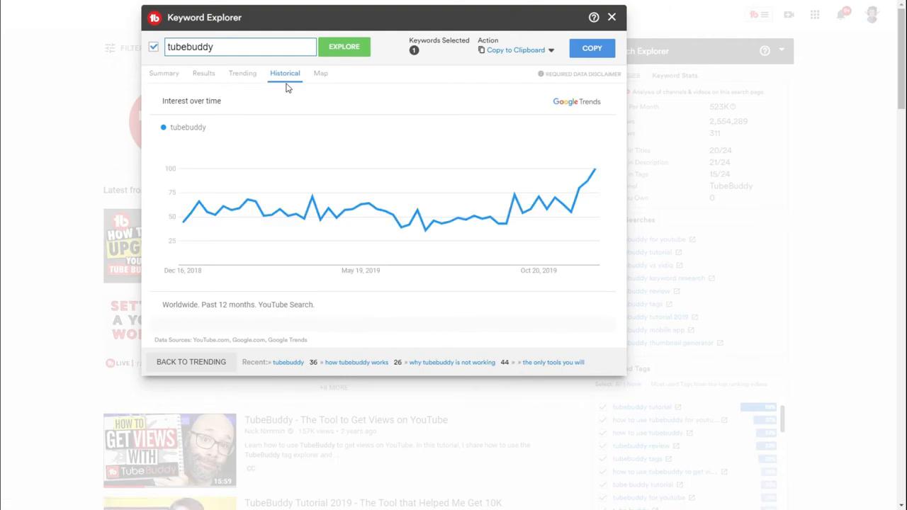
{"action": "mouse_move", "coordinate": [276, 98]}
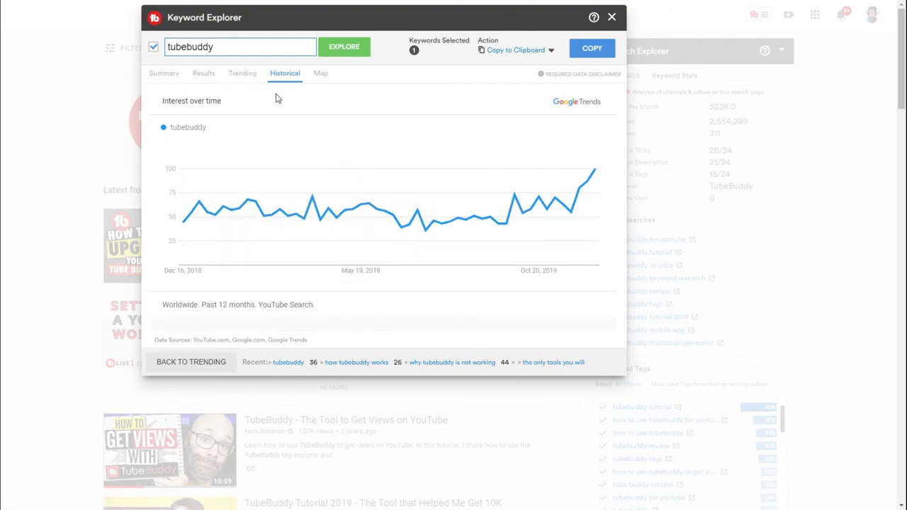
{"action": "mouse_move", "coordinate": [561, 216]}
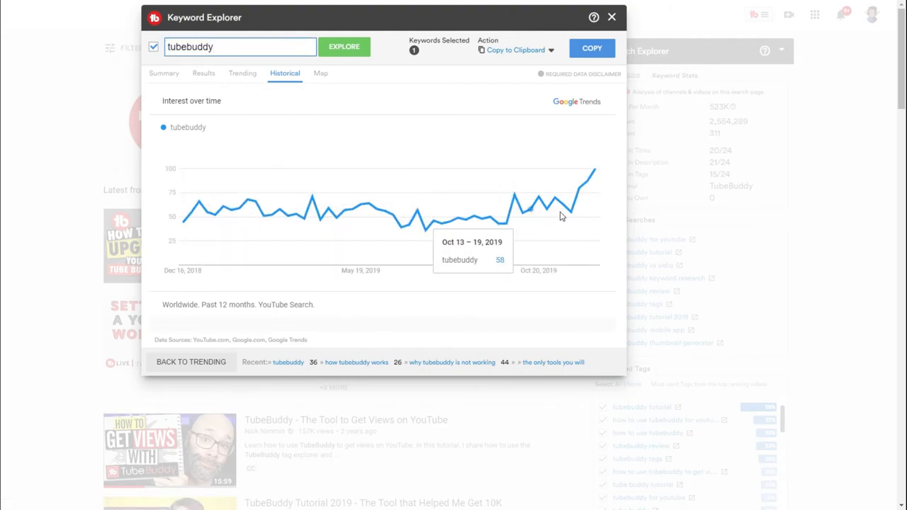
{"action": "mouse_move", "coordinate": [604, 177]}
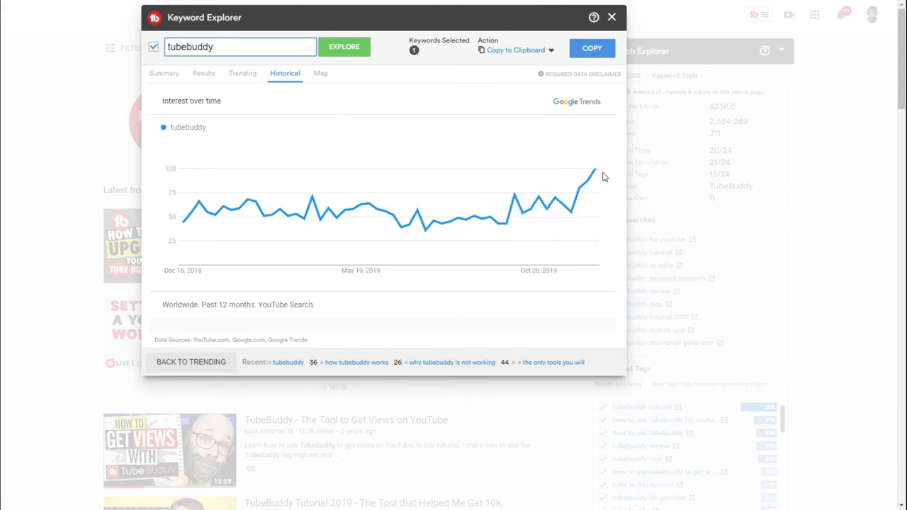
{"action": "mouse_move", "coordinate": [593, 170]}
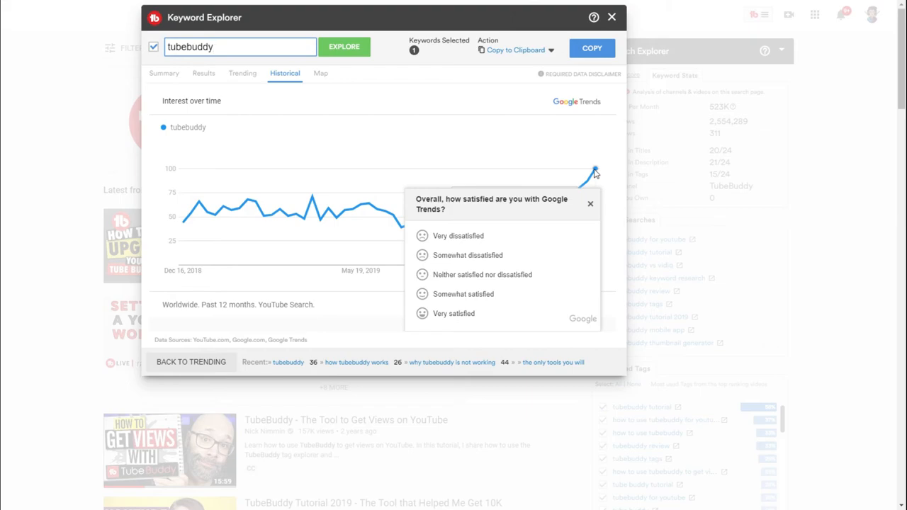
{"action": "left_click", "coordinate": [589, 204]}
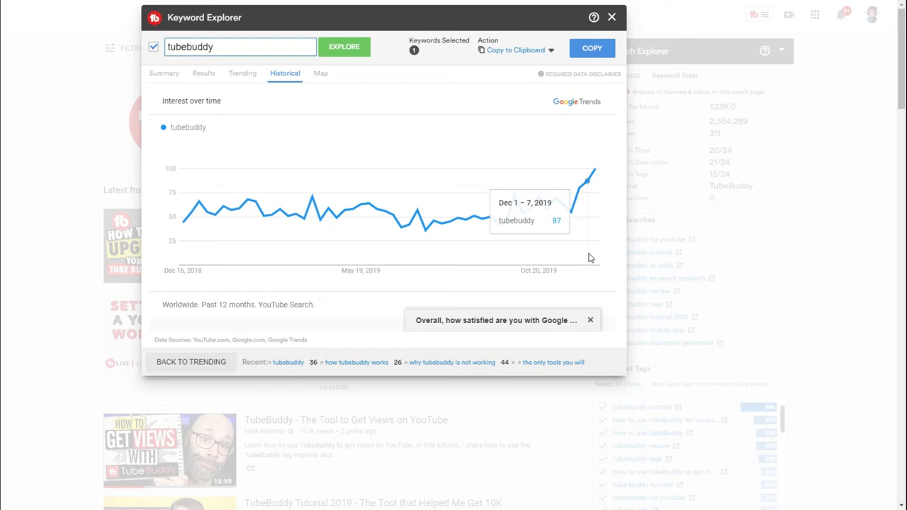
{"action": "mouse_move", "coordinate": [595, 172]}
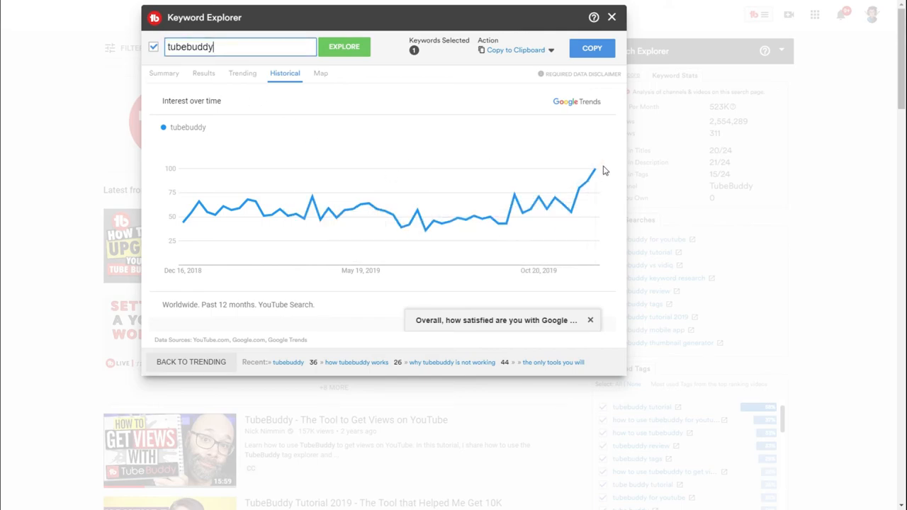
{"action": "mouse_move", "coordinate": [594, 172]}
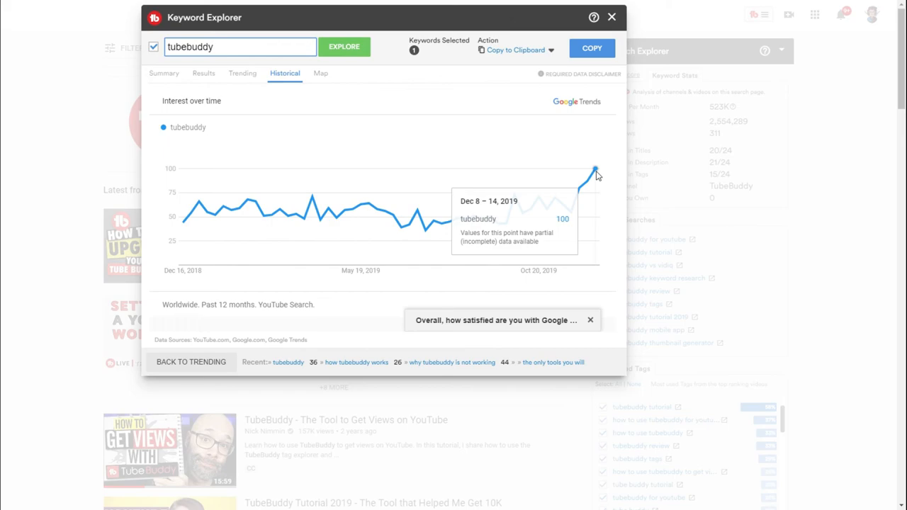
{"action": "mouse_move", "coordinate": [575, 205]}
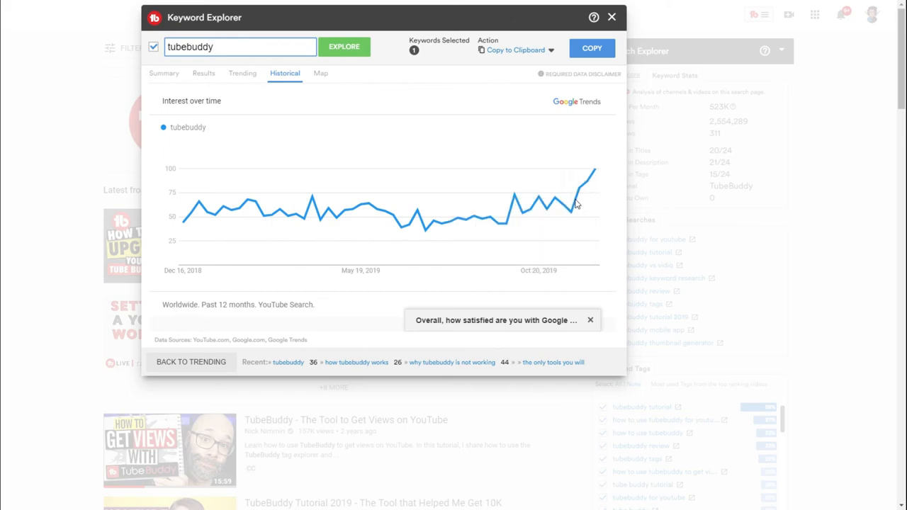
{"action": "mouse_move", "coordinate": [593, 170]}
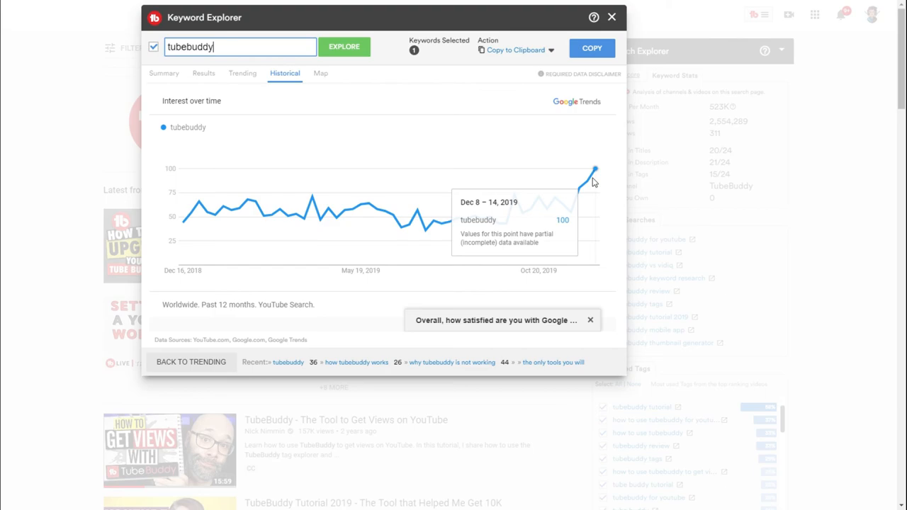
{"action": "left_click", "coordinate": [610, 16]}
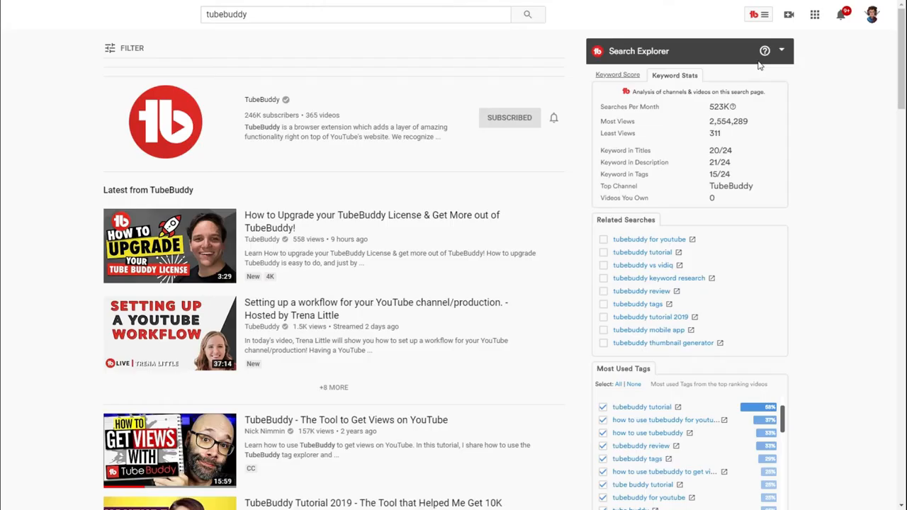
{"action": "mouse_move", "coordinate": [854, 101]}
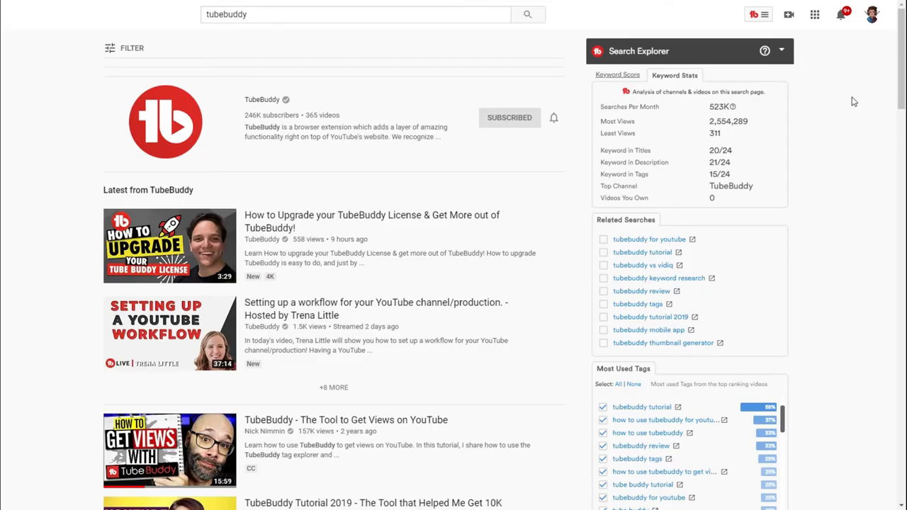
{"action": "mouse_move", "coordinate": [794, 147]}
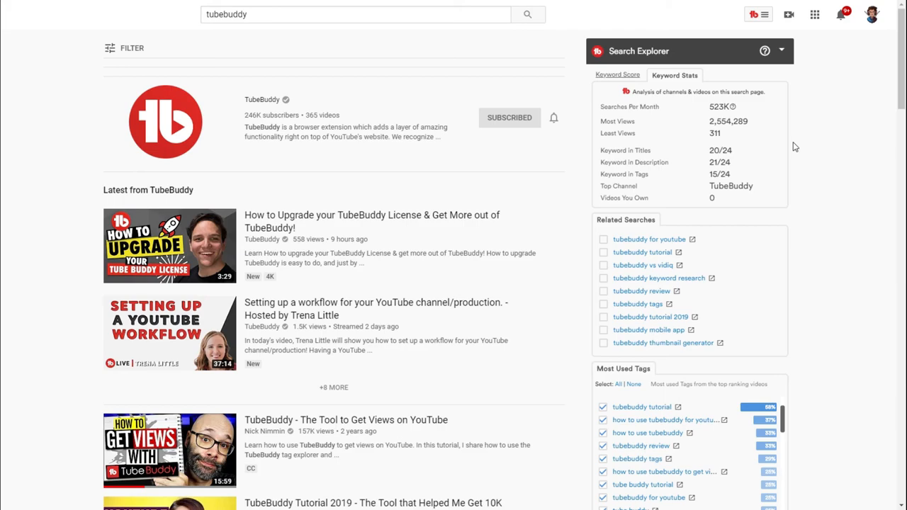